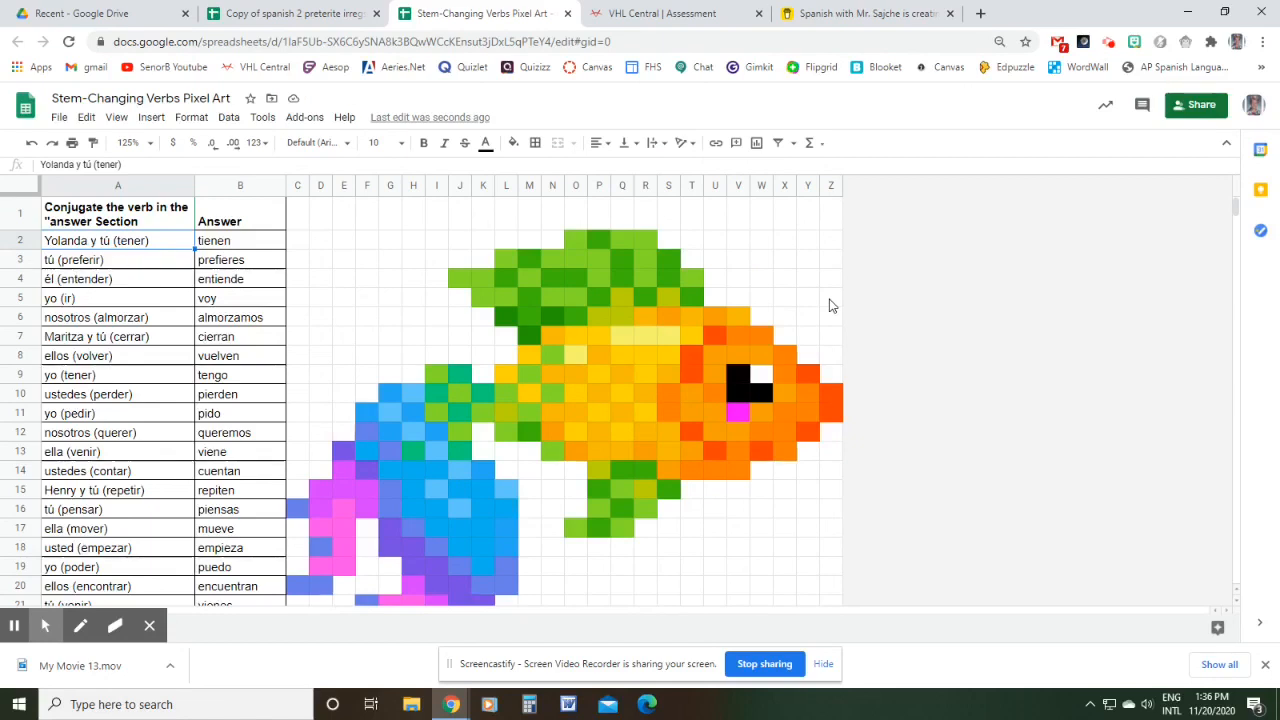
mouse_move(815, 308)
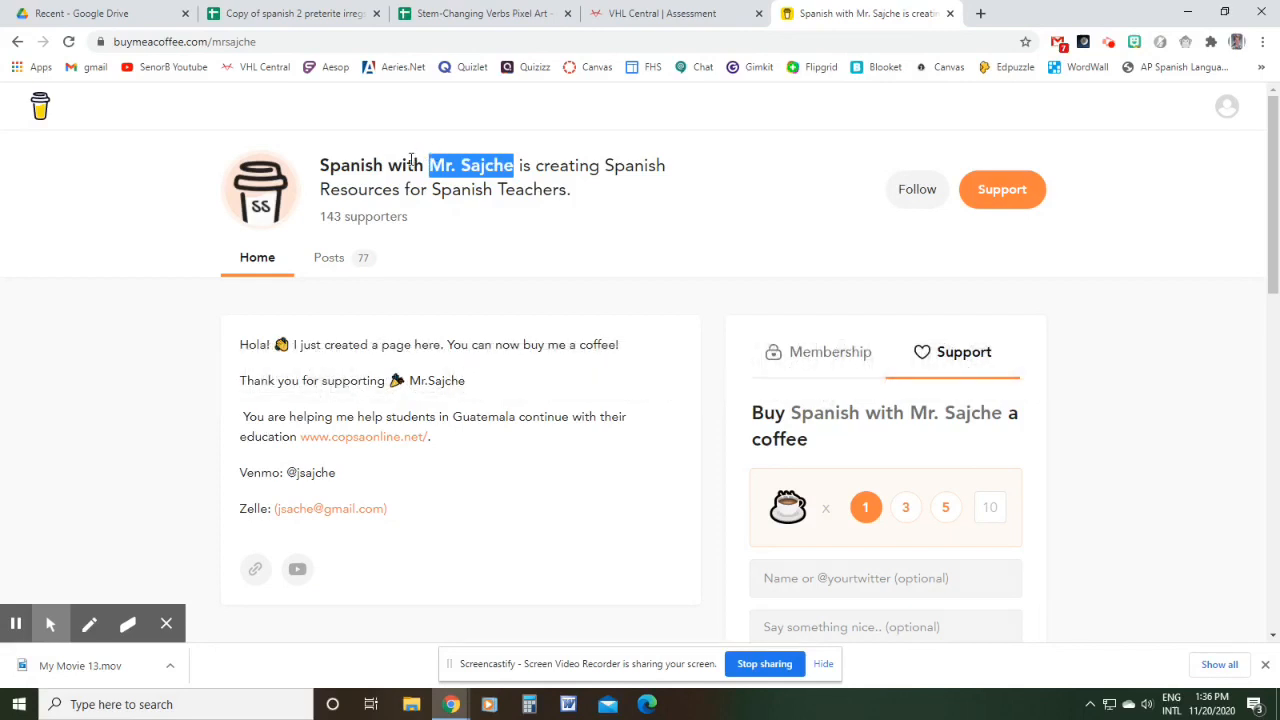
mouse_move(487, 333)
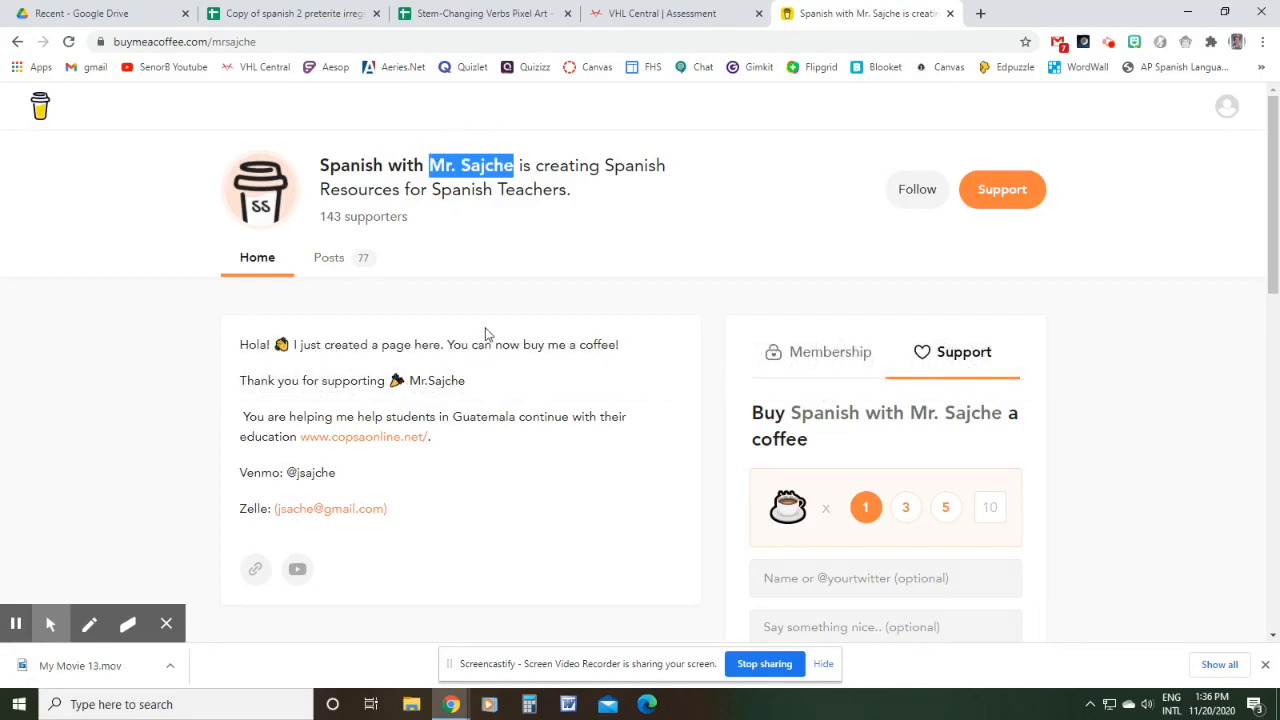
mouse_move(445, 195)
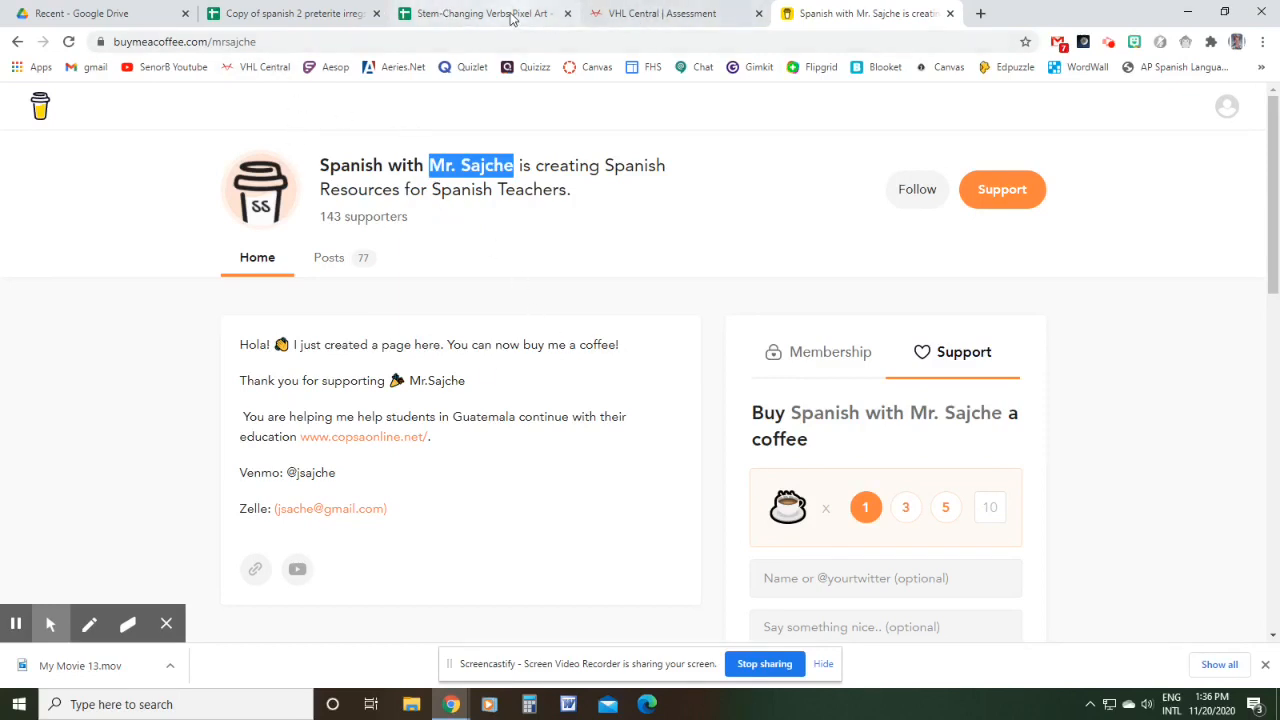
mouse_move(485, 13)
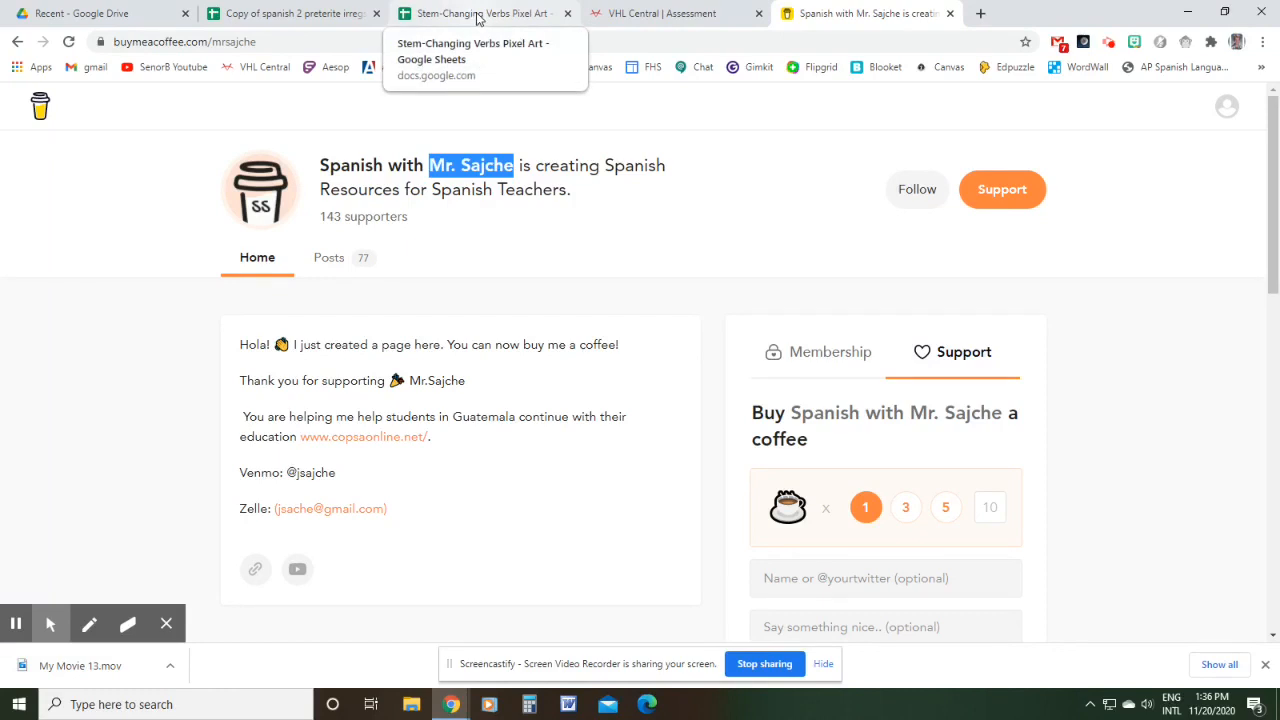
Go back to the Stem-Changing Verbs Pixel Art tab in Chrome
click(480, 13)
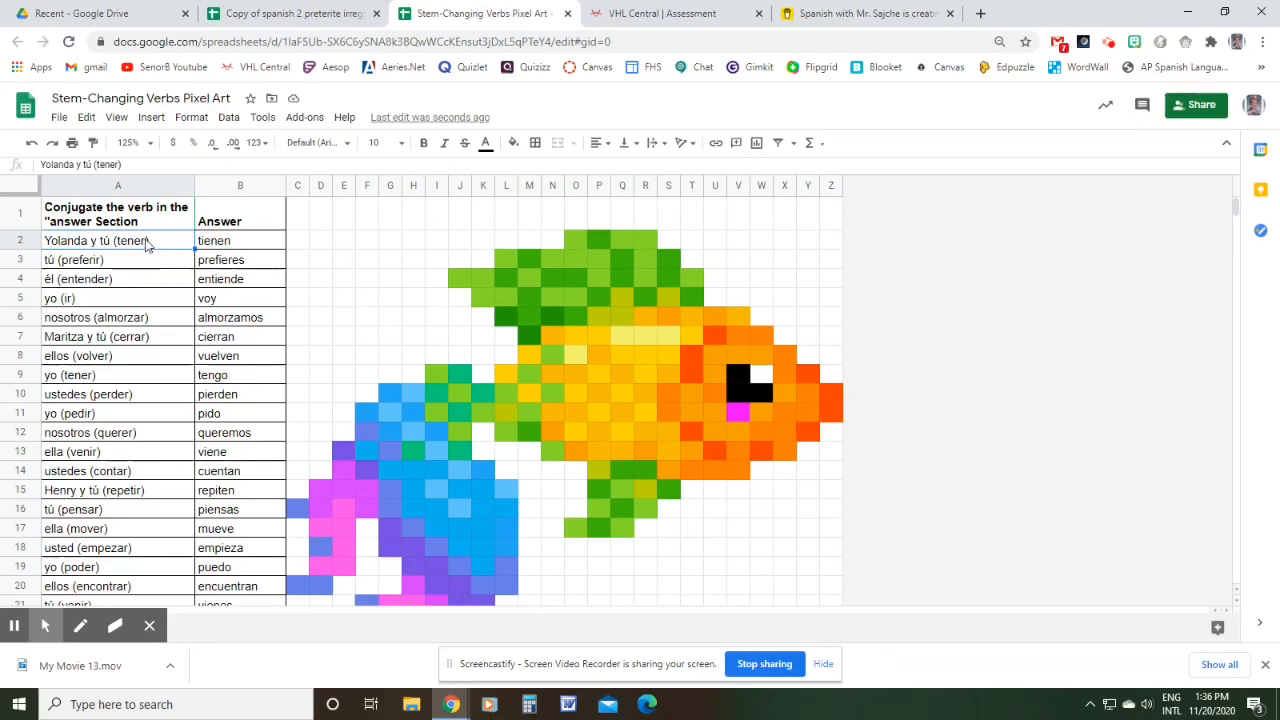
mouse_move(429, 262)
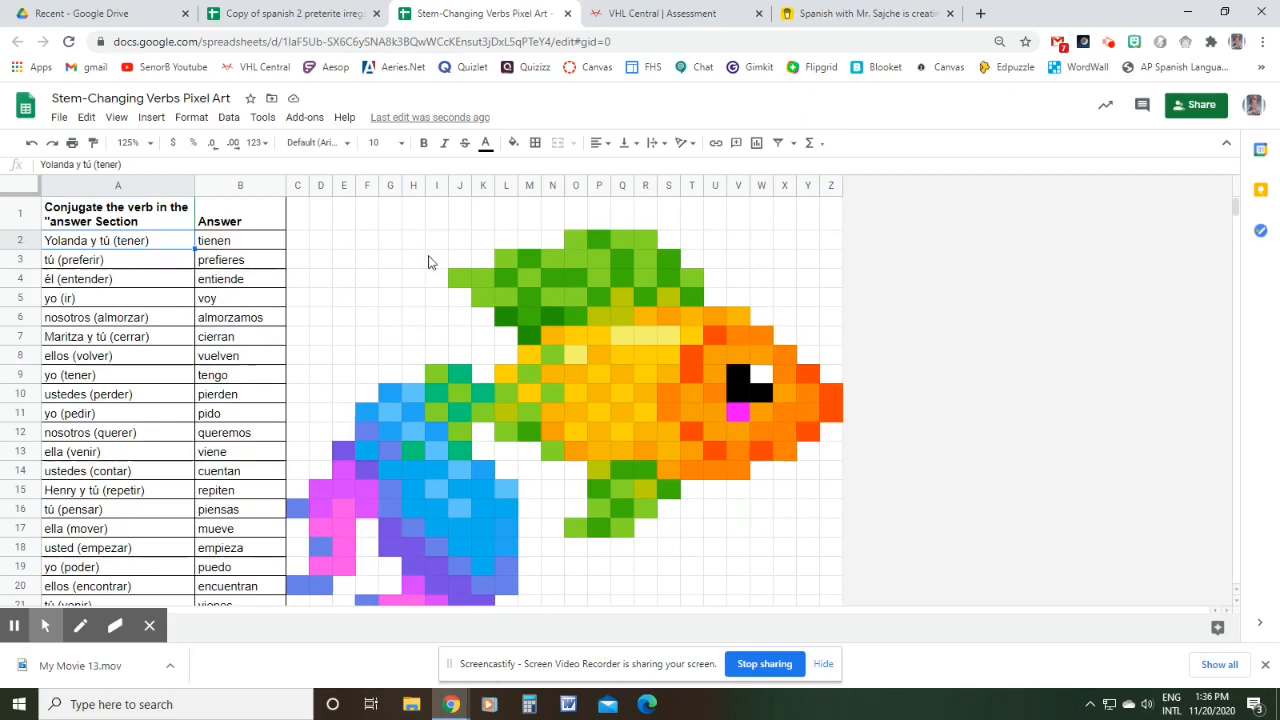
mouse_move(414, 256)
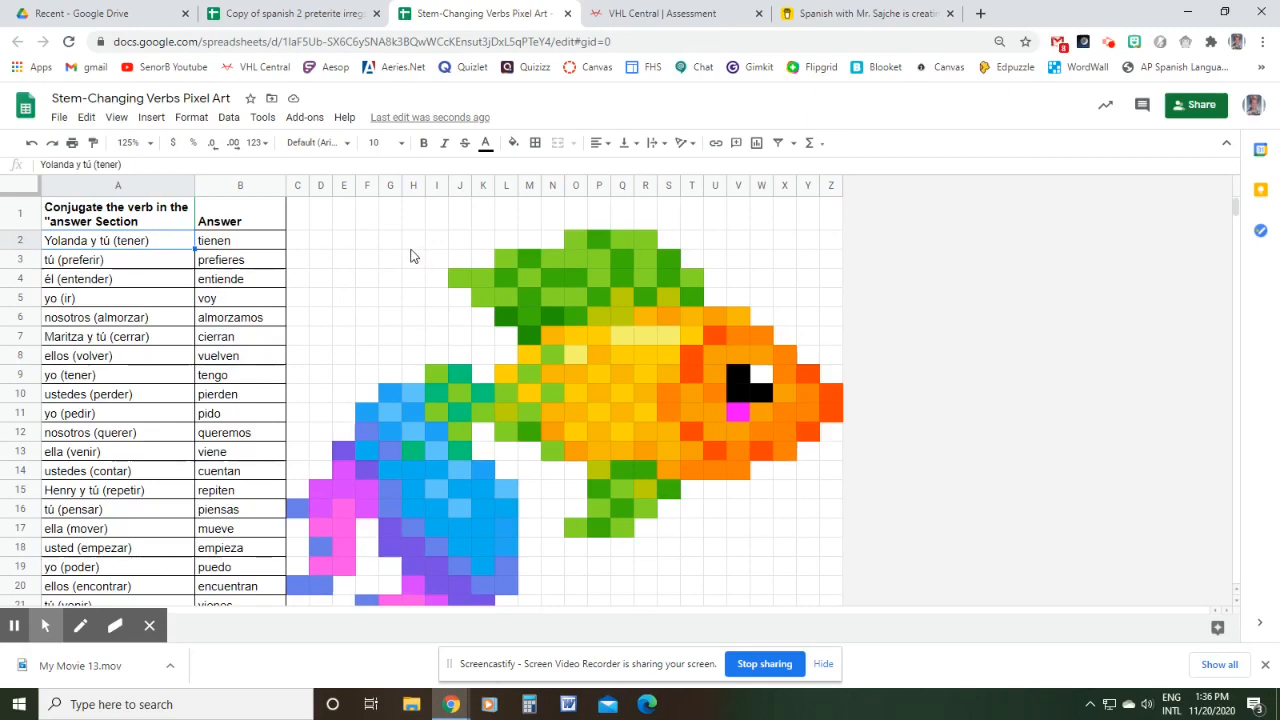
mouse_move(365, 303)
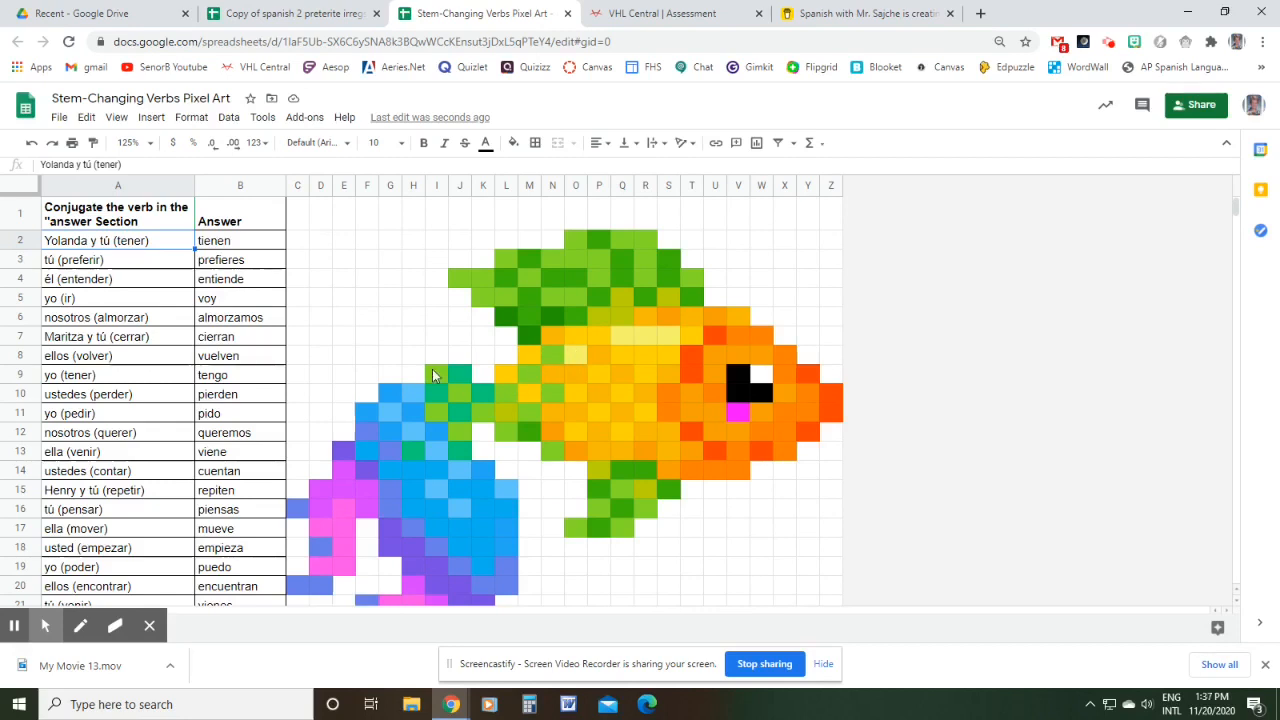
mouse_move(358, 343)
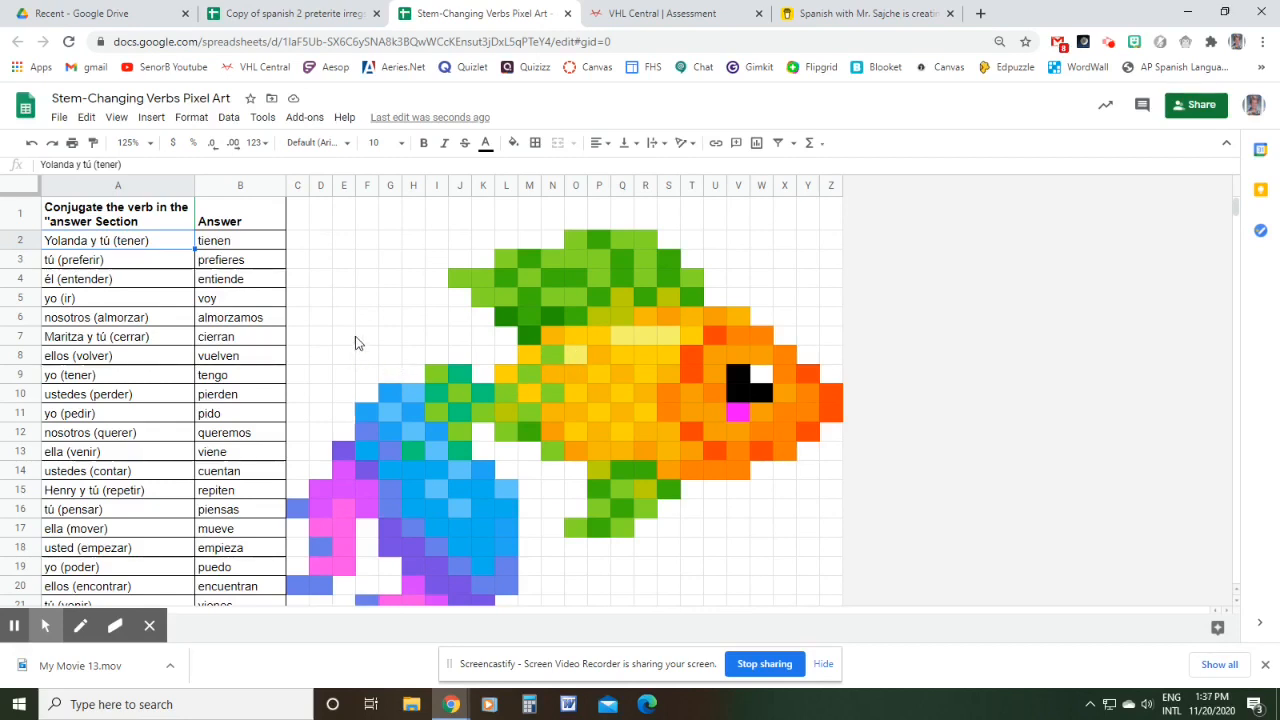
mouse_move(293, 314)
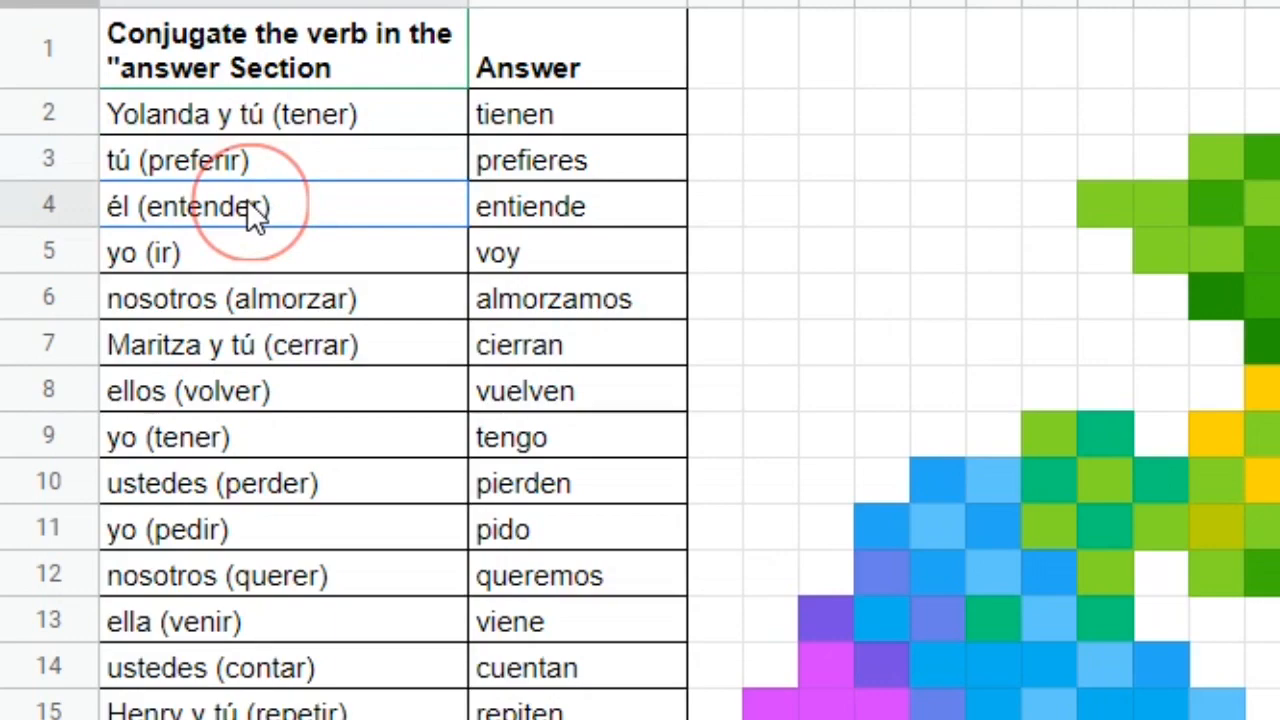
In the preterite sheet, select the prompt column starting from yo tener
click(250, 252)
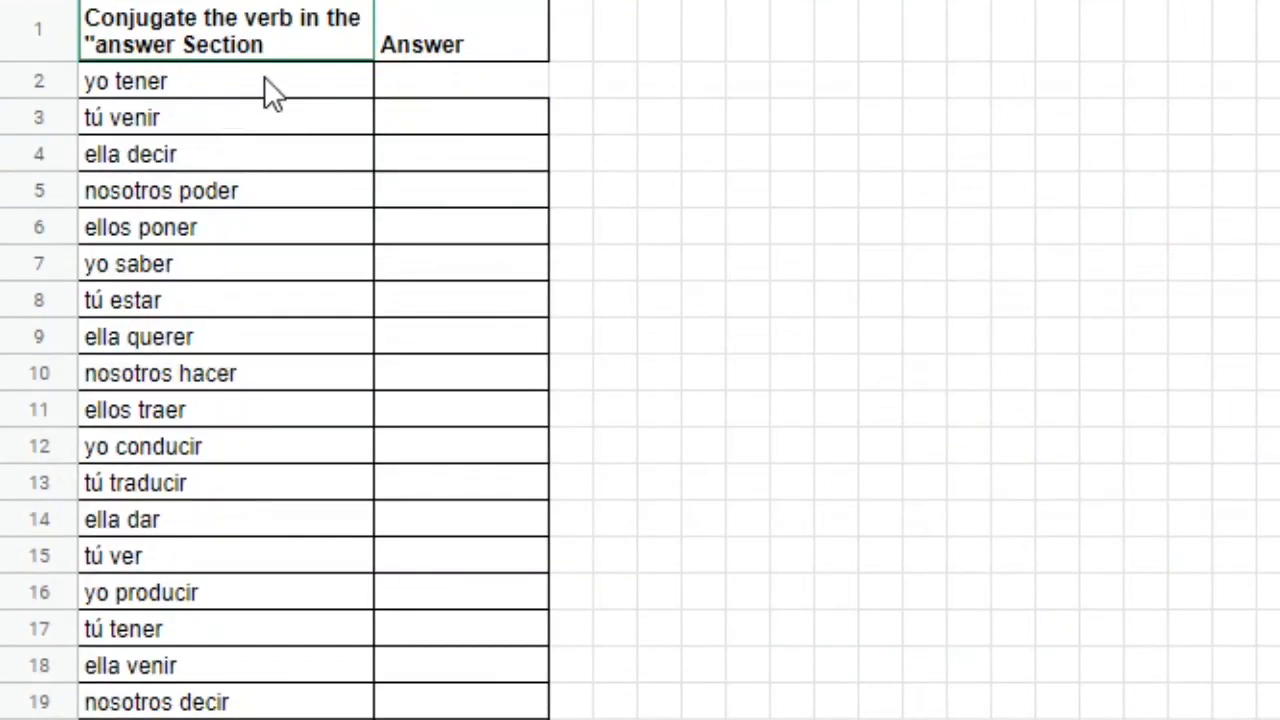
mouse_move(578, 170)
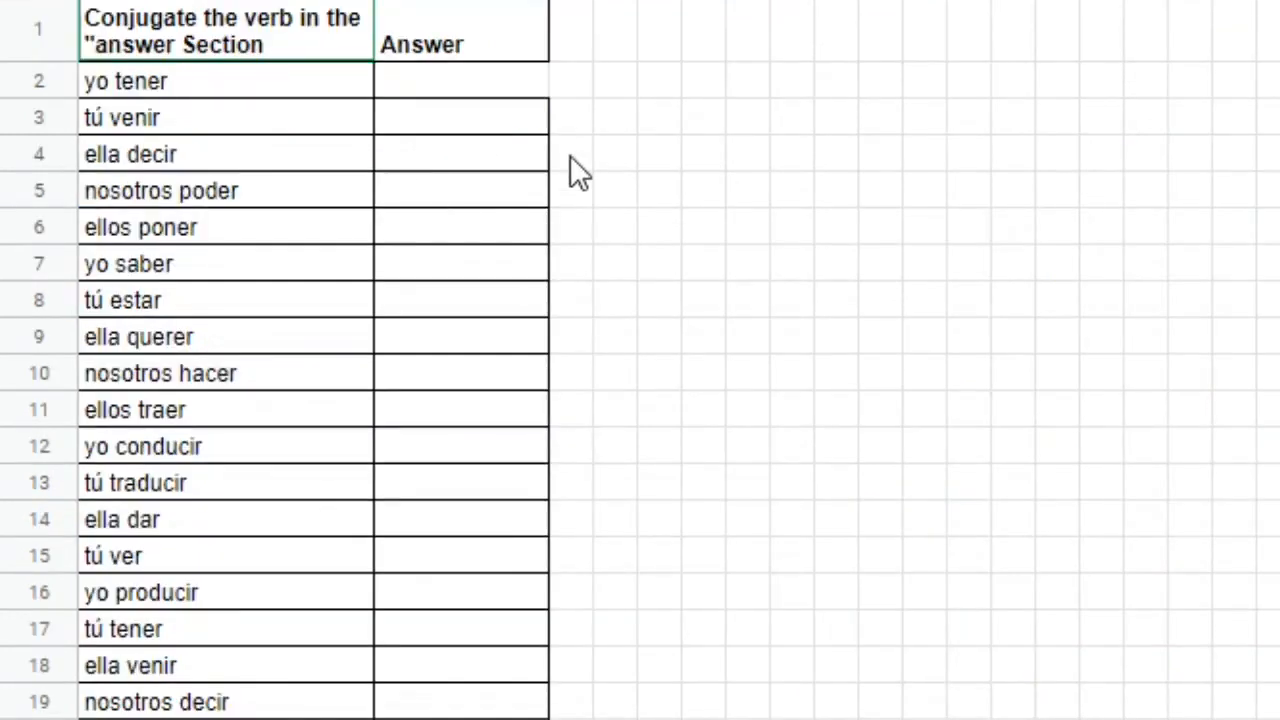
mouse_move(210, 100)
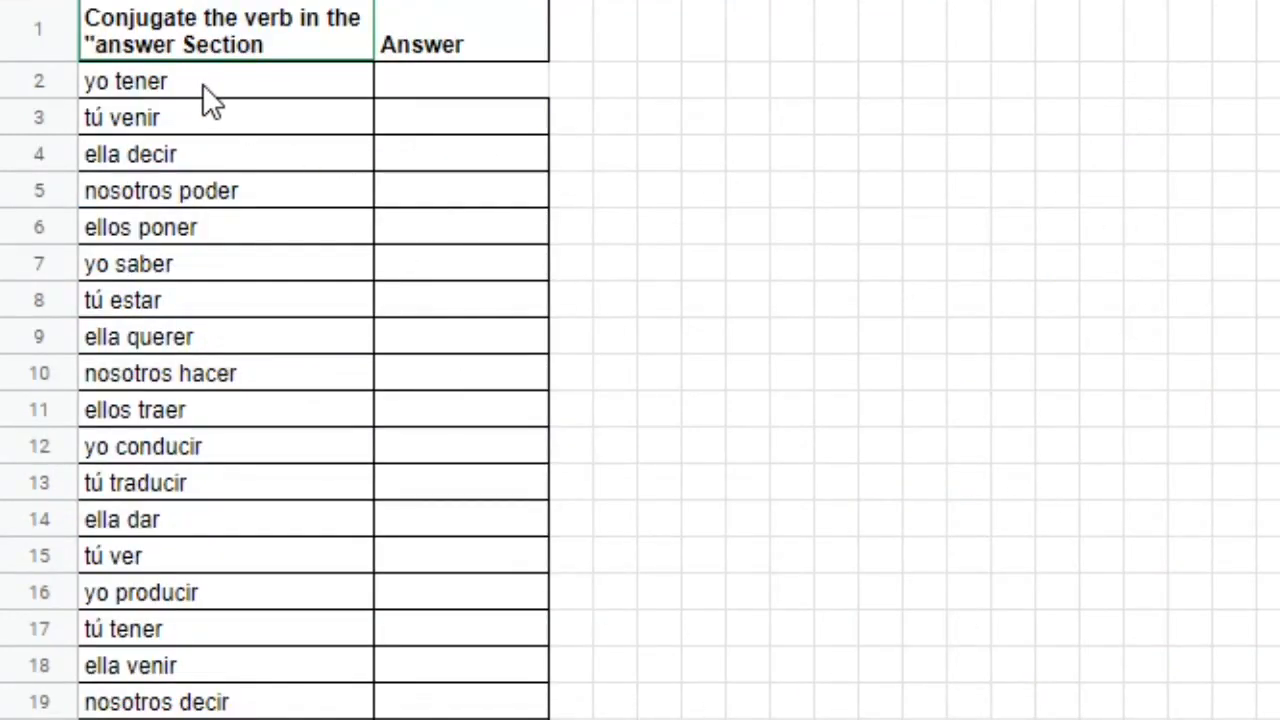
click(125, 81)
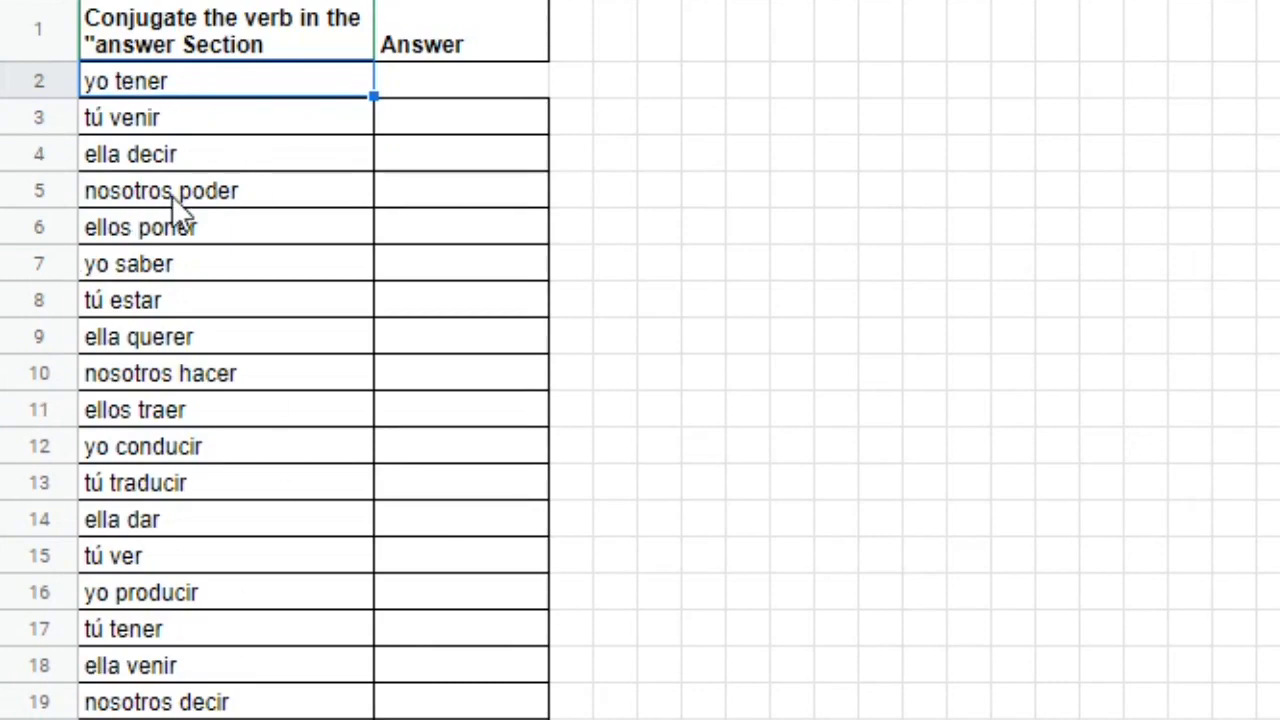
mouse_move(333, 128)
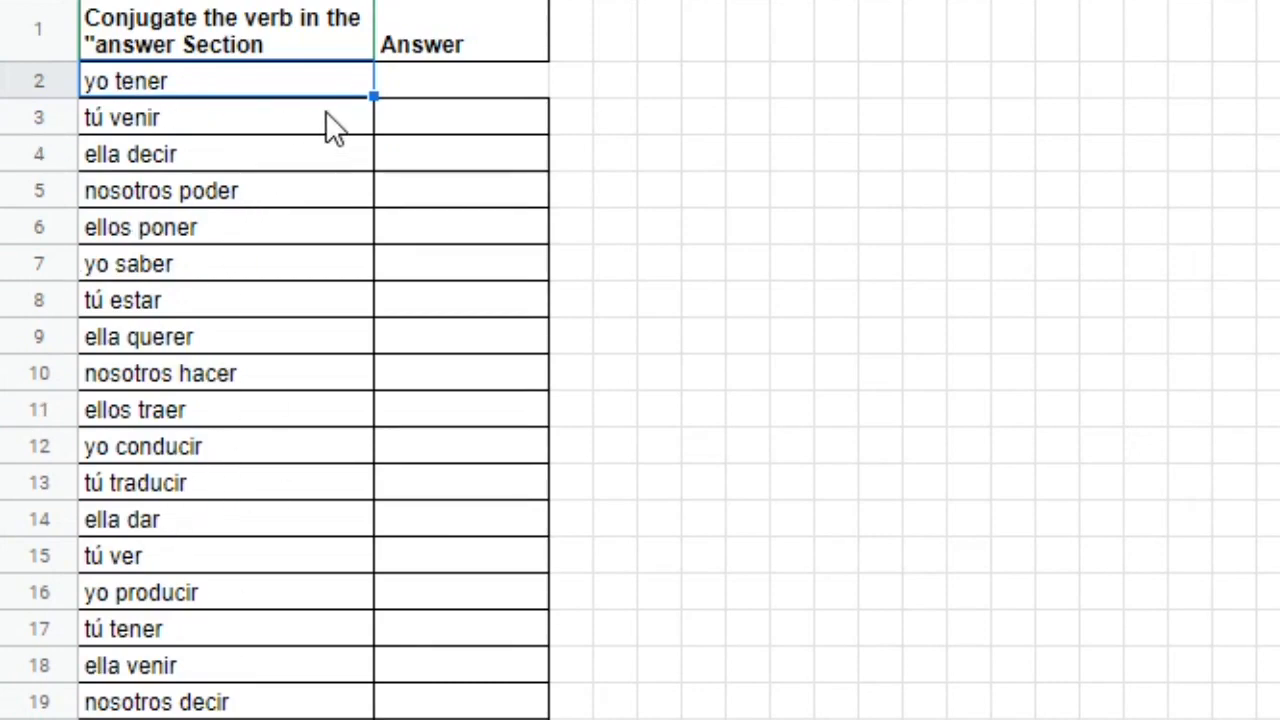
mouse_move(303, 148)
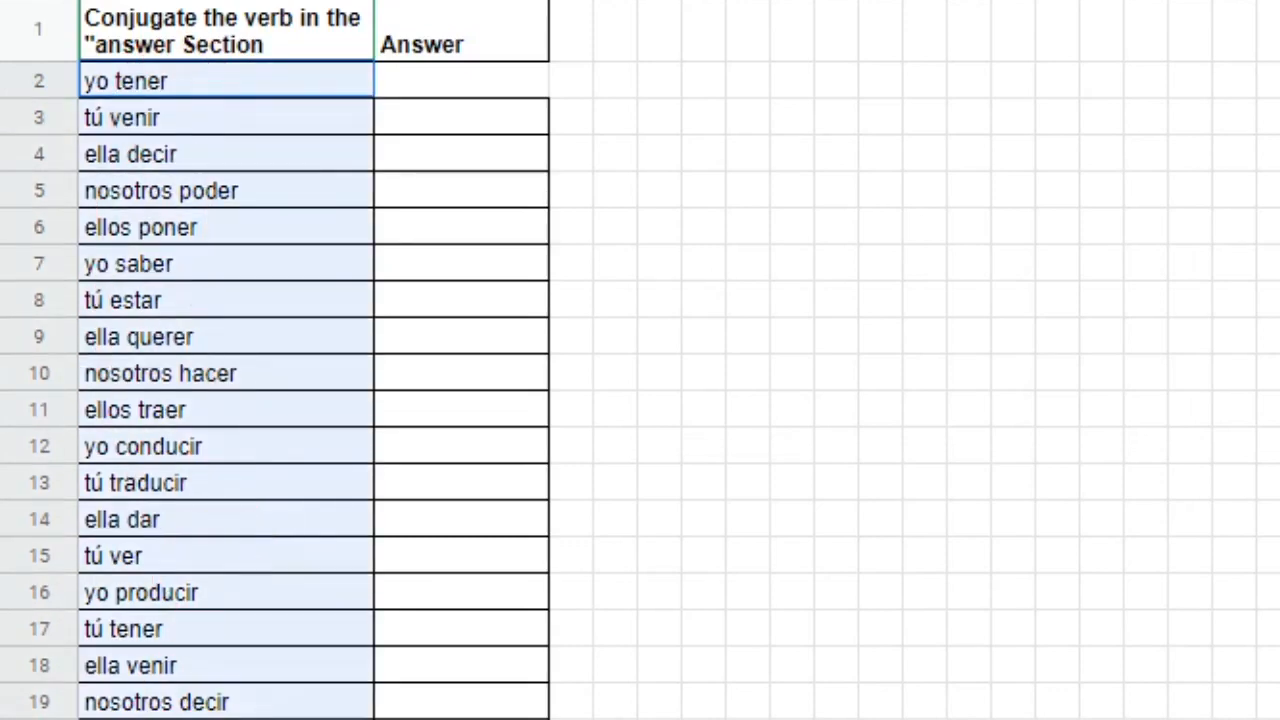
scroll(down, 3)
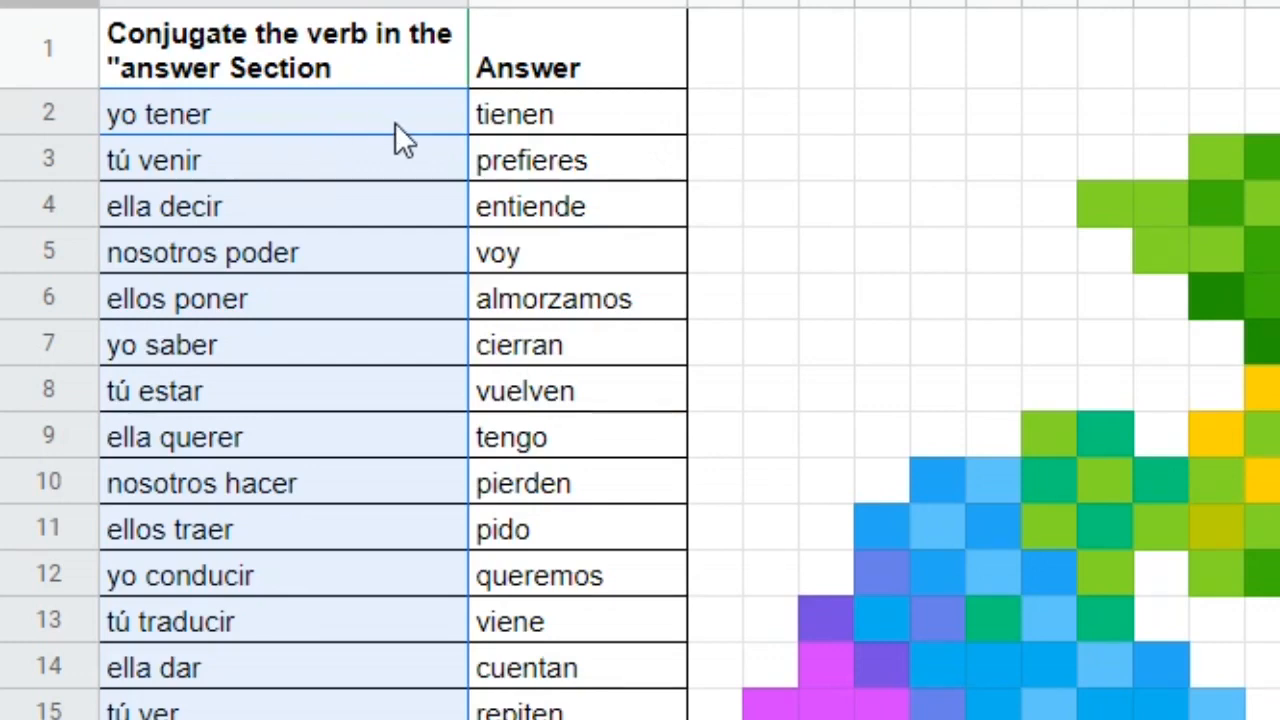
click(540, 113)
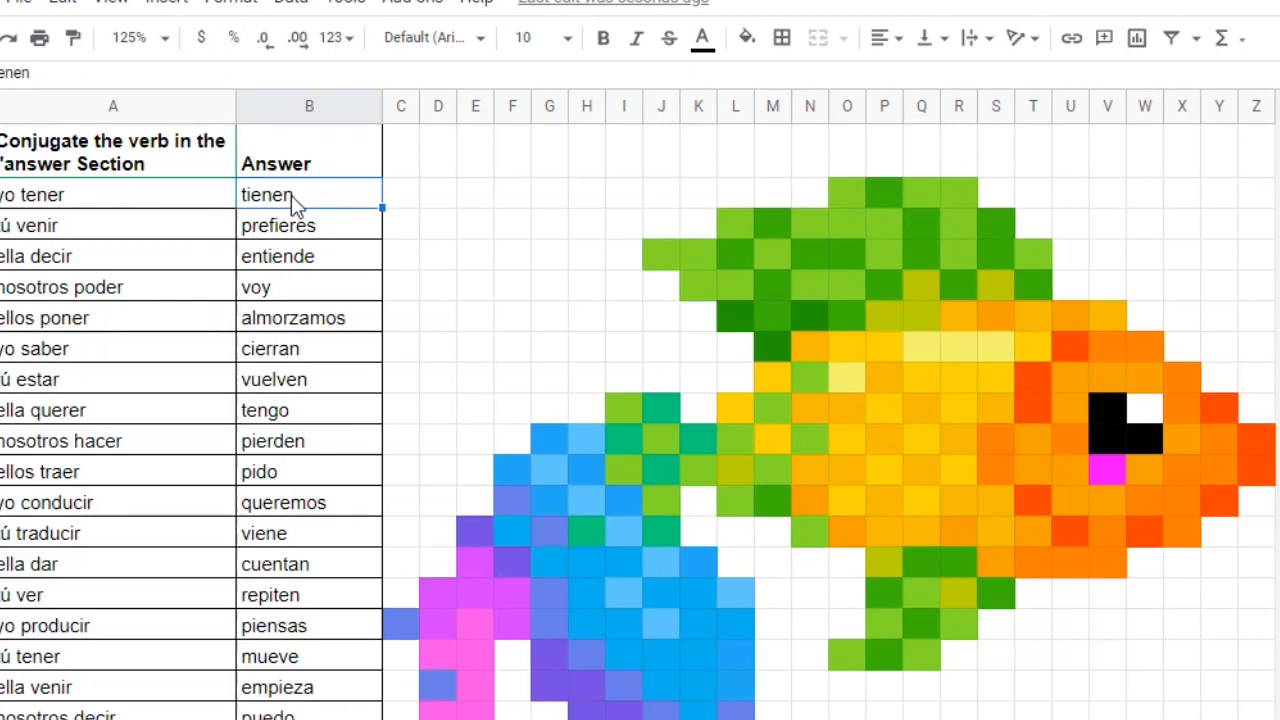
text(tuve)
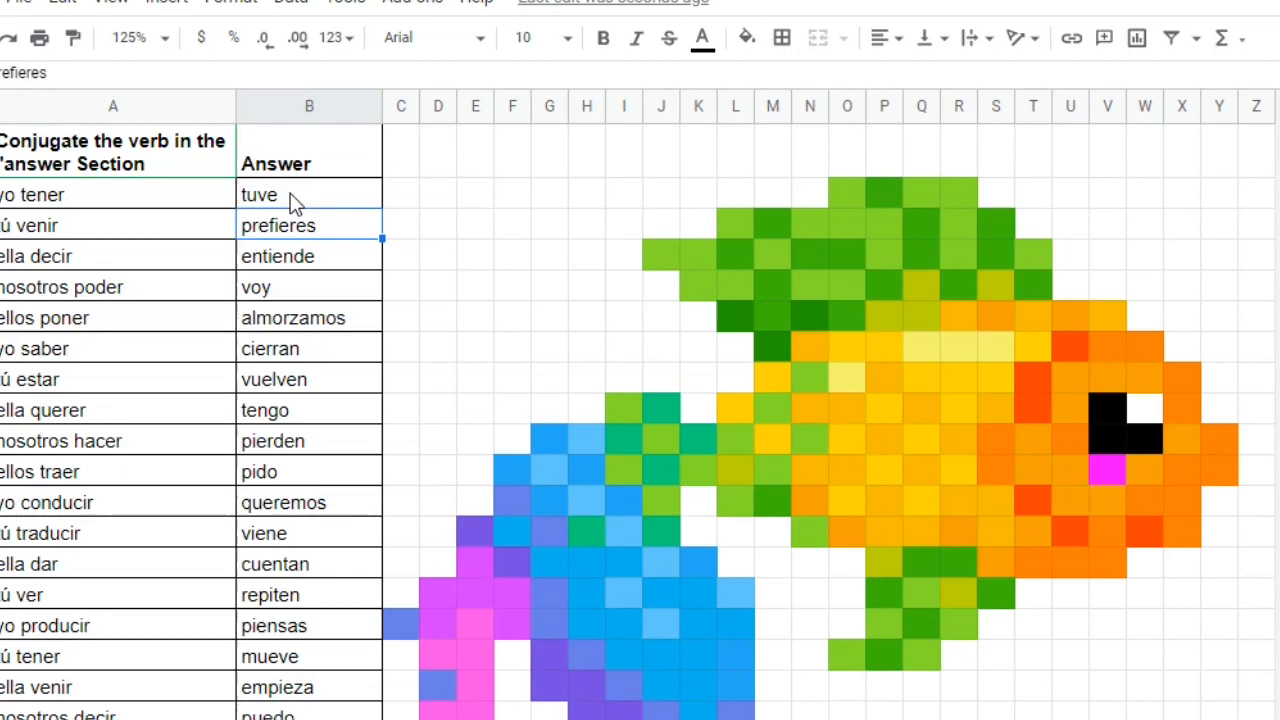
text(tienen)
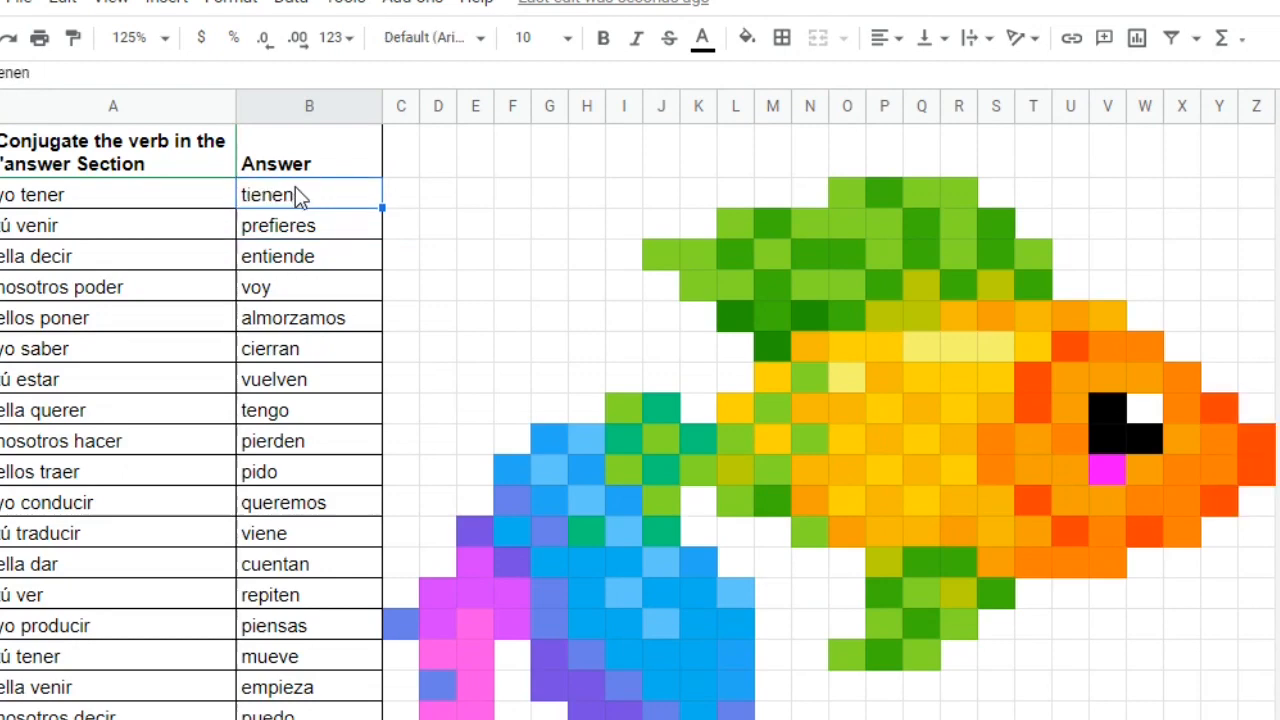
mouse_move(715, 293)
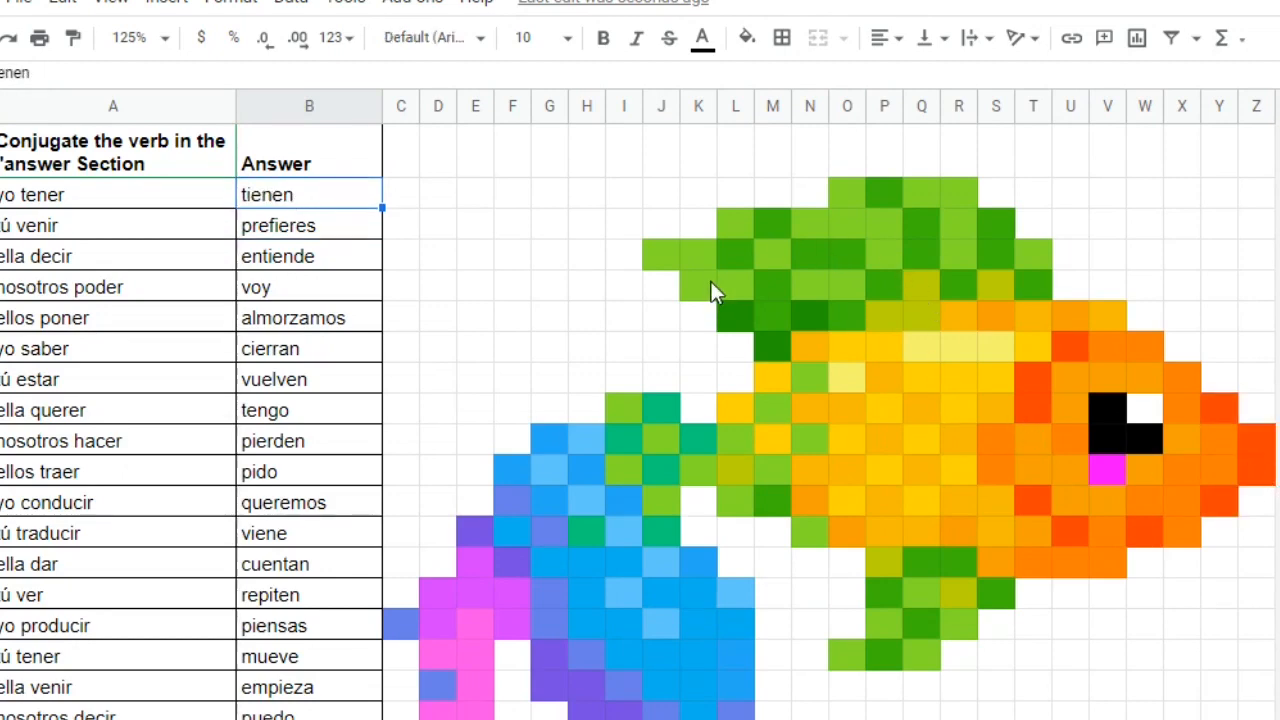
mouse_move(530, 230)
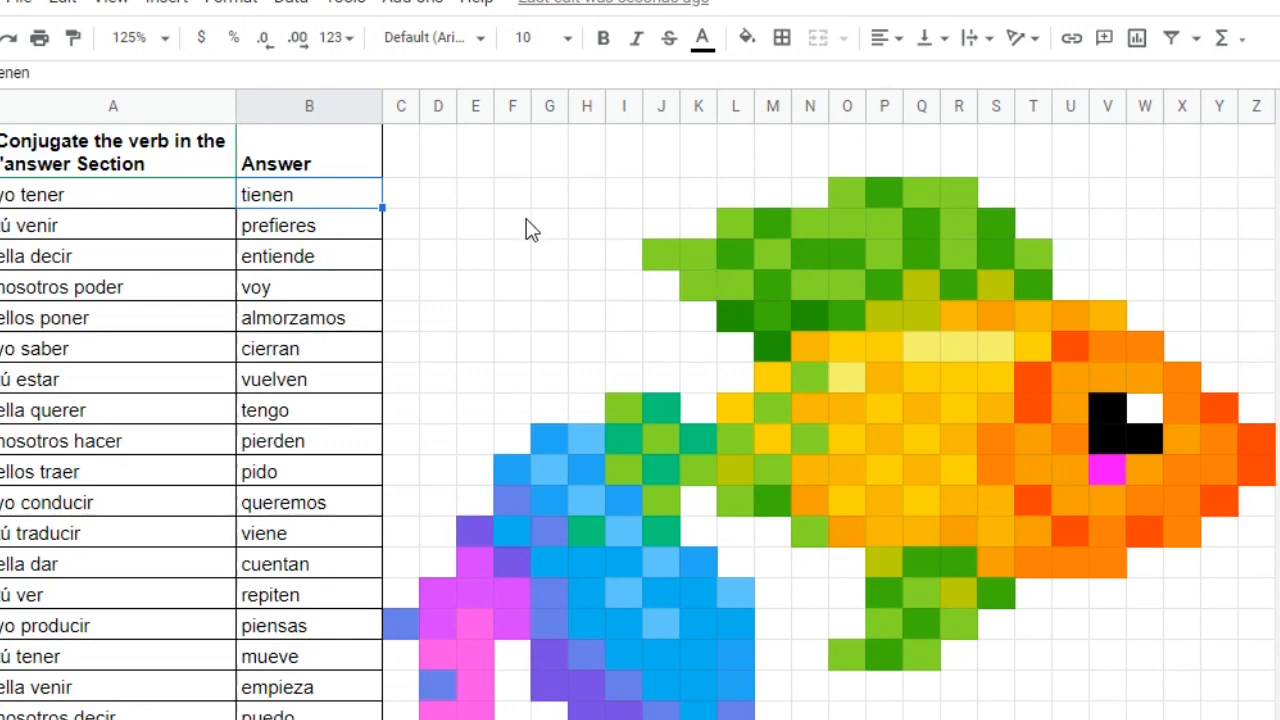
mouse_move(890, 245)
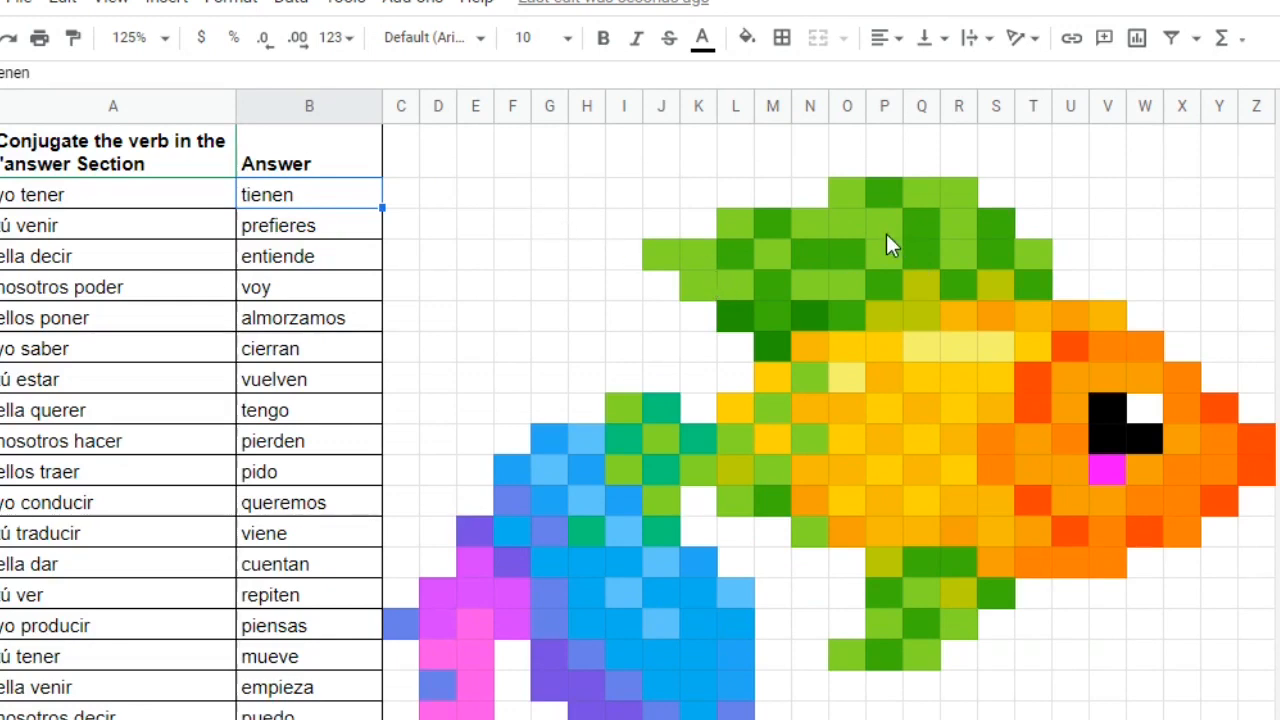
mouse_move(864, 207)
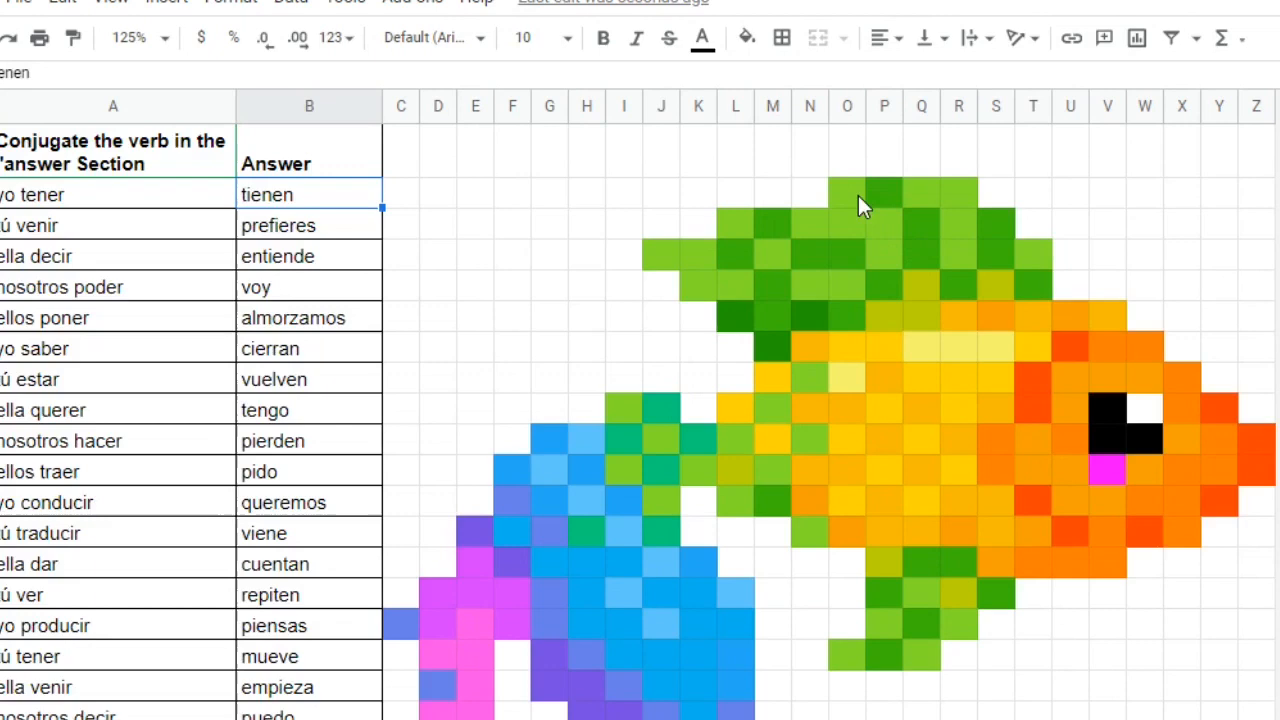
mouse_move(855, 207)
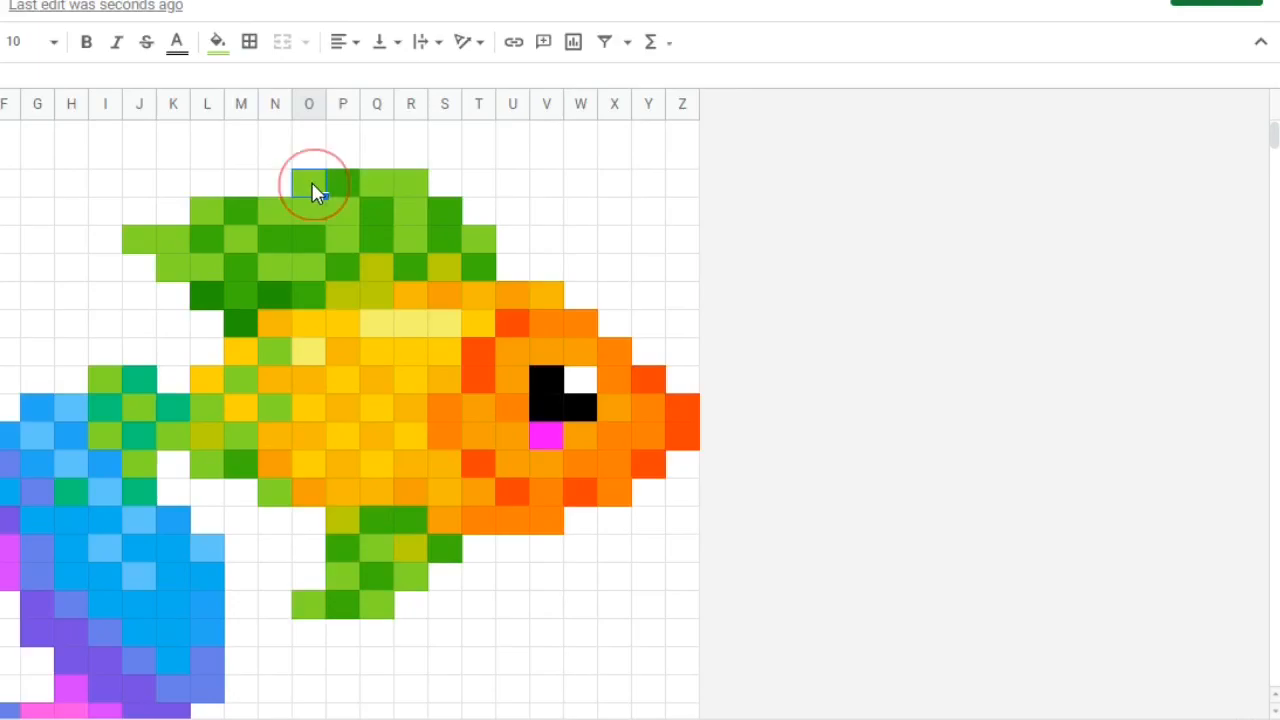
Open a top-fin pixel's conditional formatting rule =$B$23="corremos" for editing
right_click(308, 185)
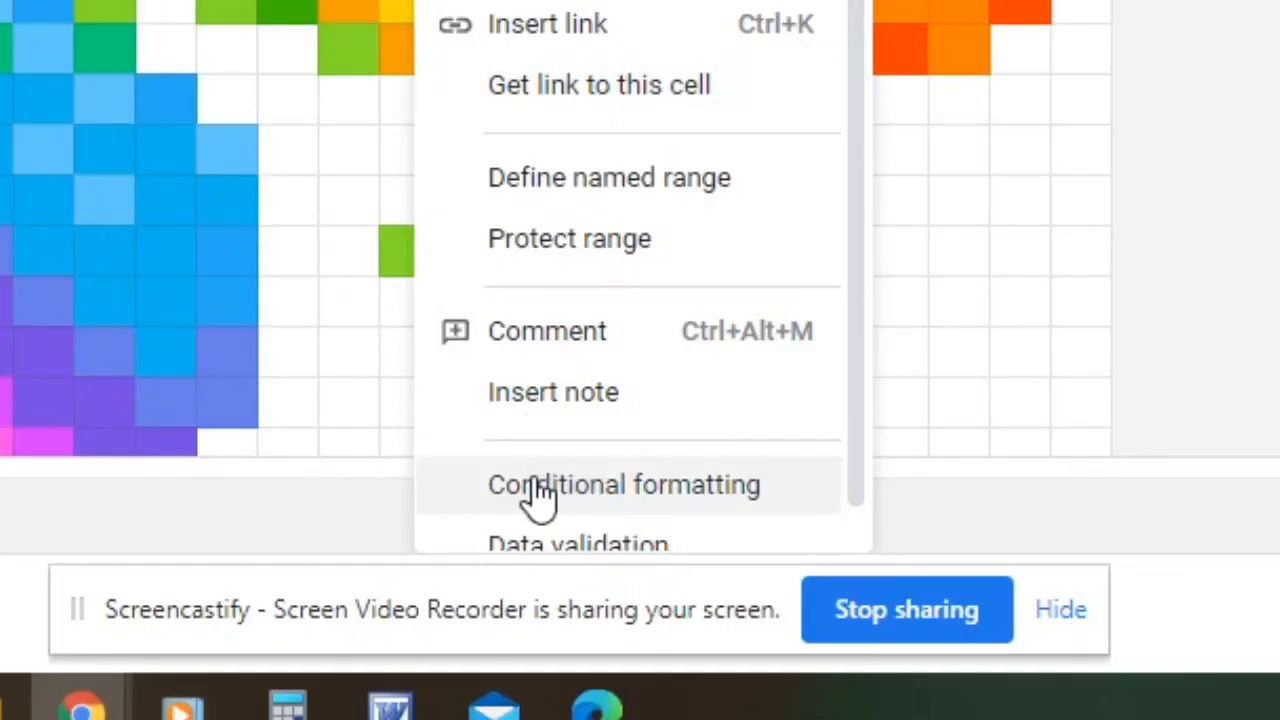
click(623, 484)
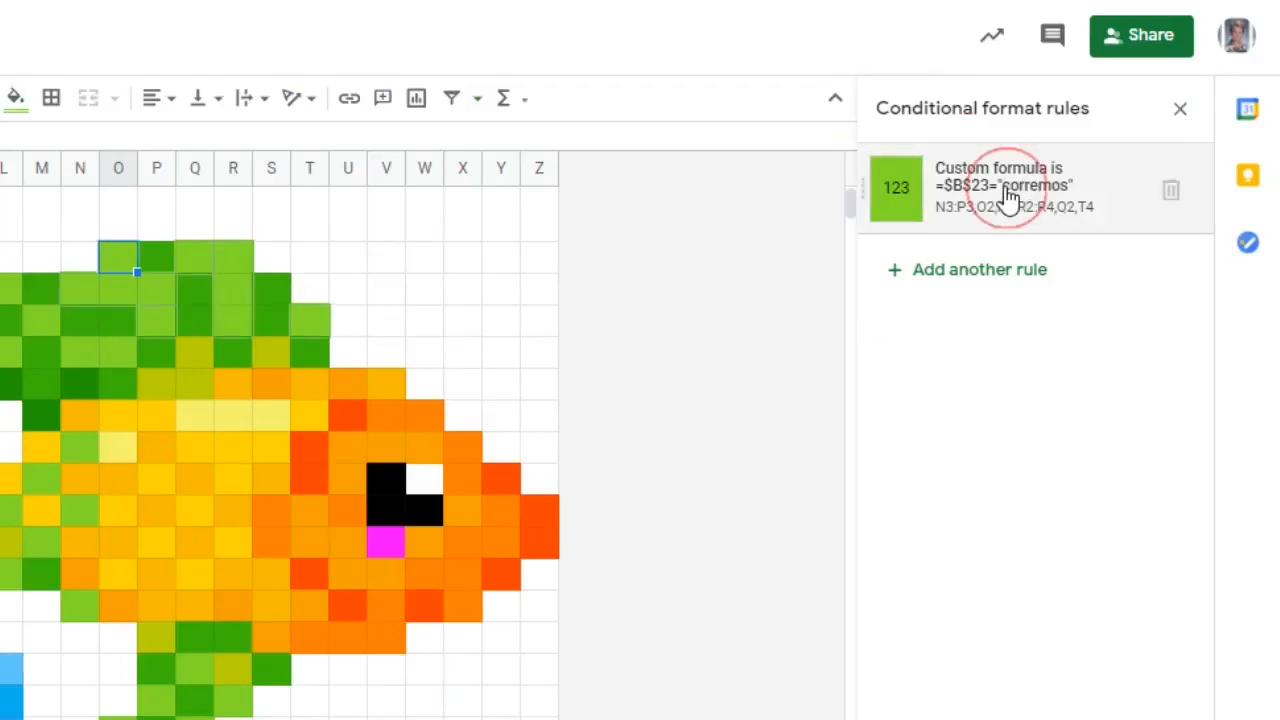
click(1005, 187)
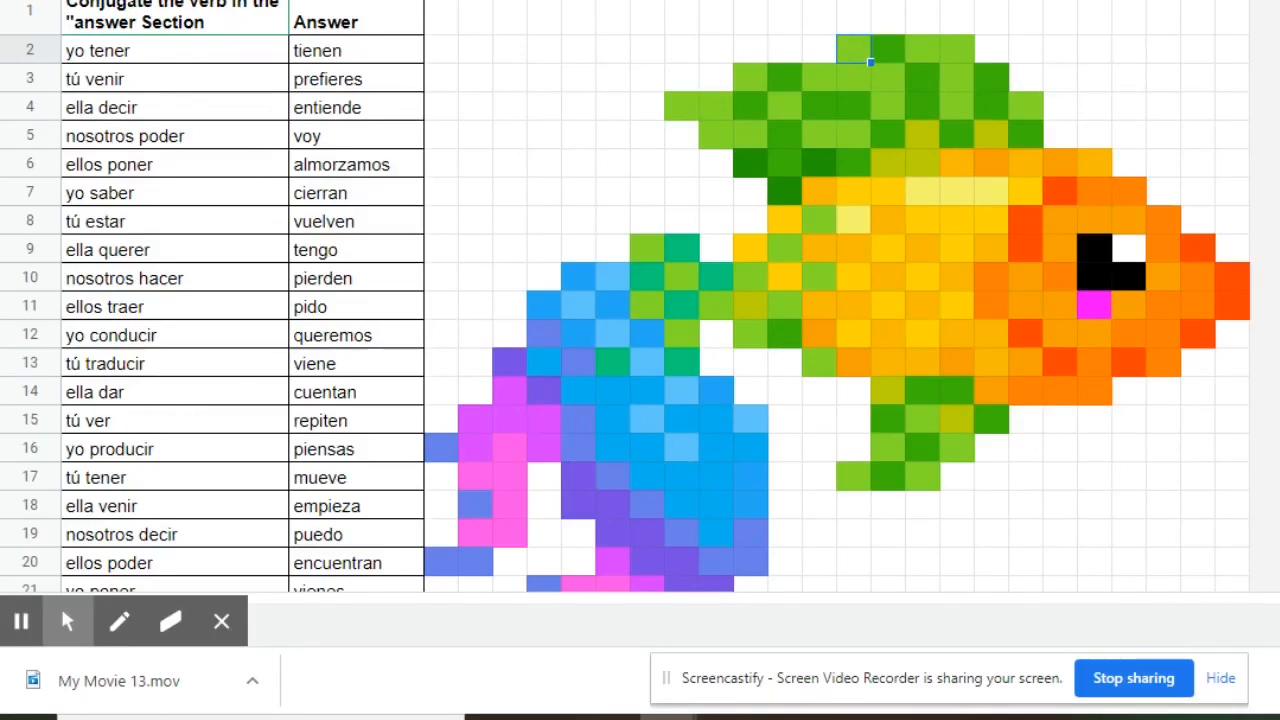
Change the B23 rule's expected answer from corremos to estuvo
scroll(down, 3)
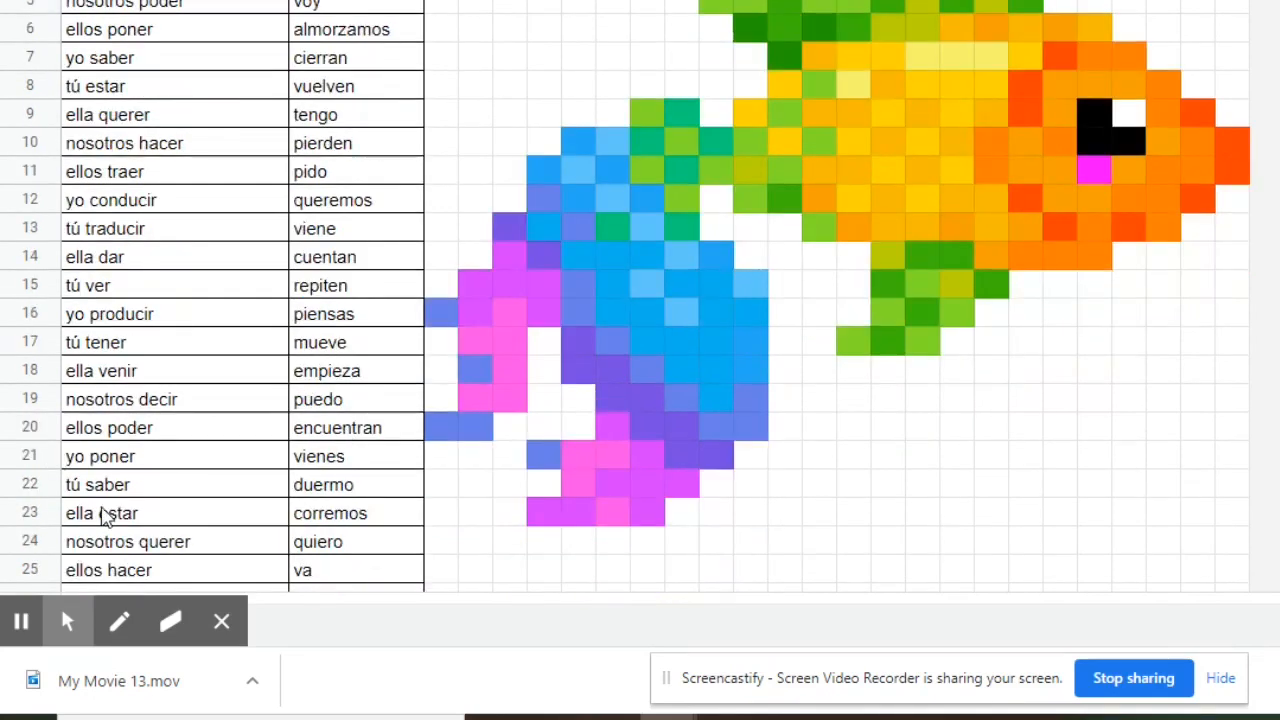
mouse_move(335, 518)
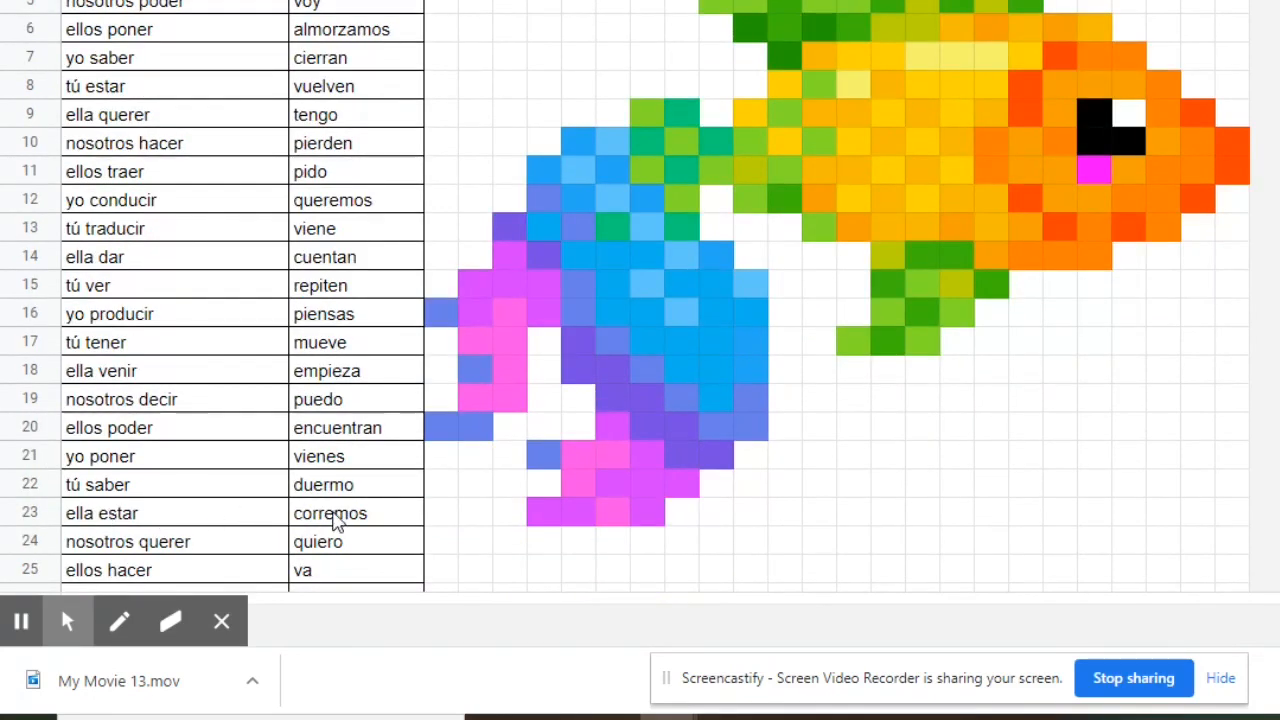
mouse_move(90, 525)
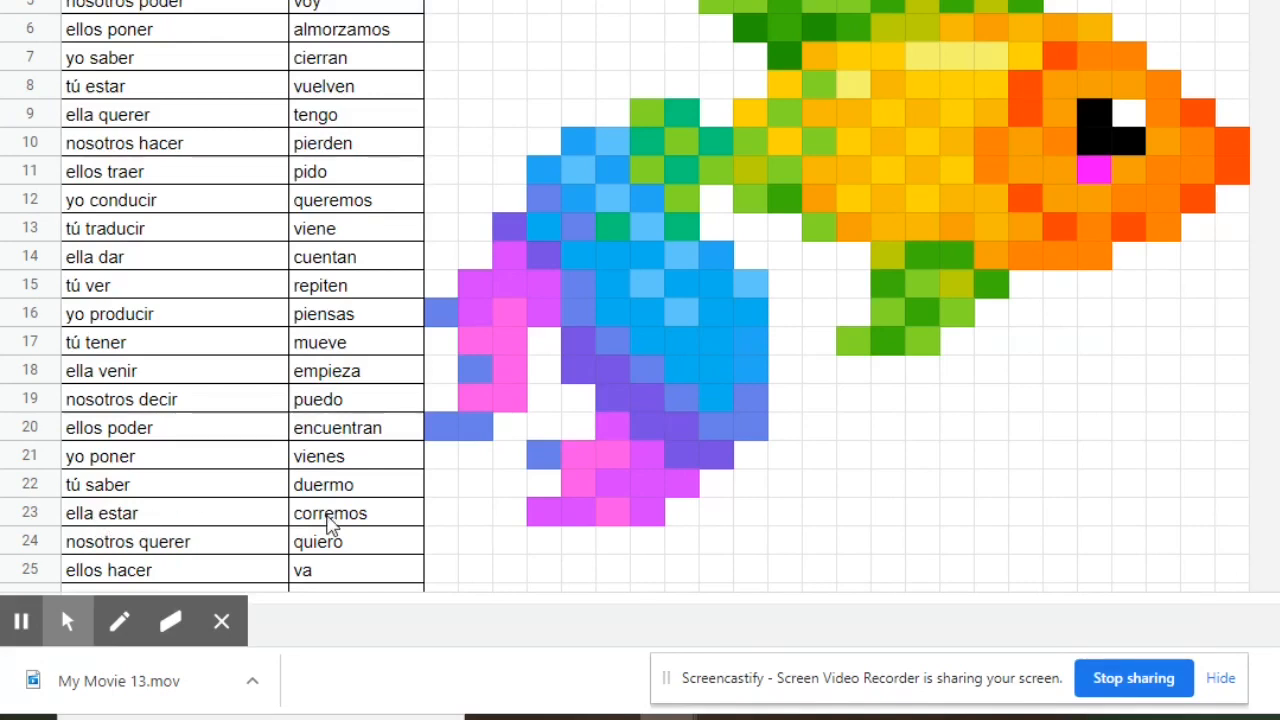
mouse_move(1119, 391)
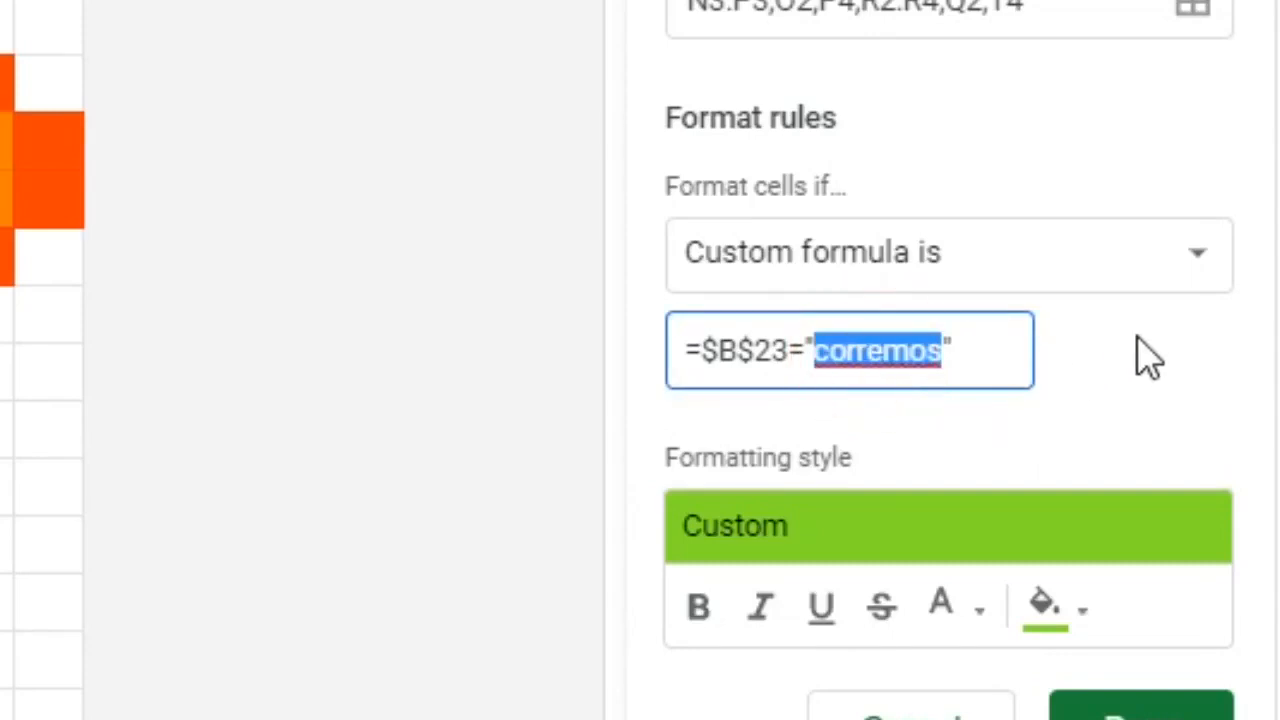
text(esuv)
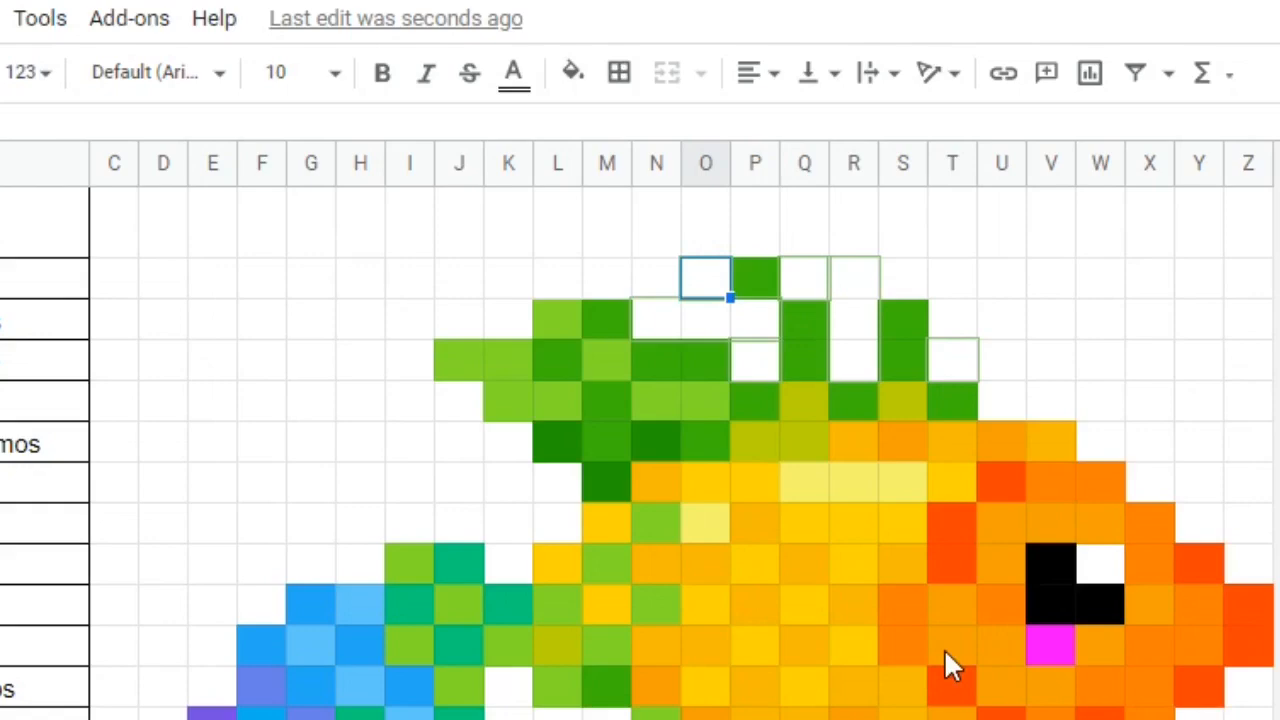
mouse_move(705, 380)
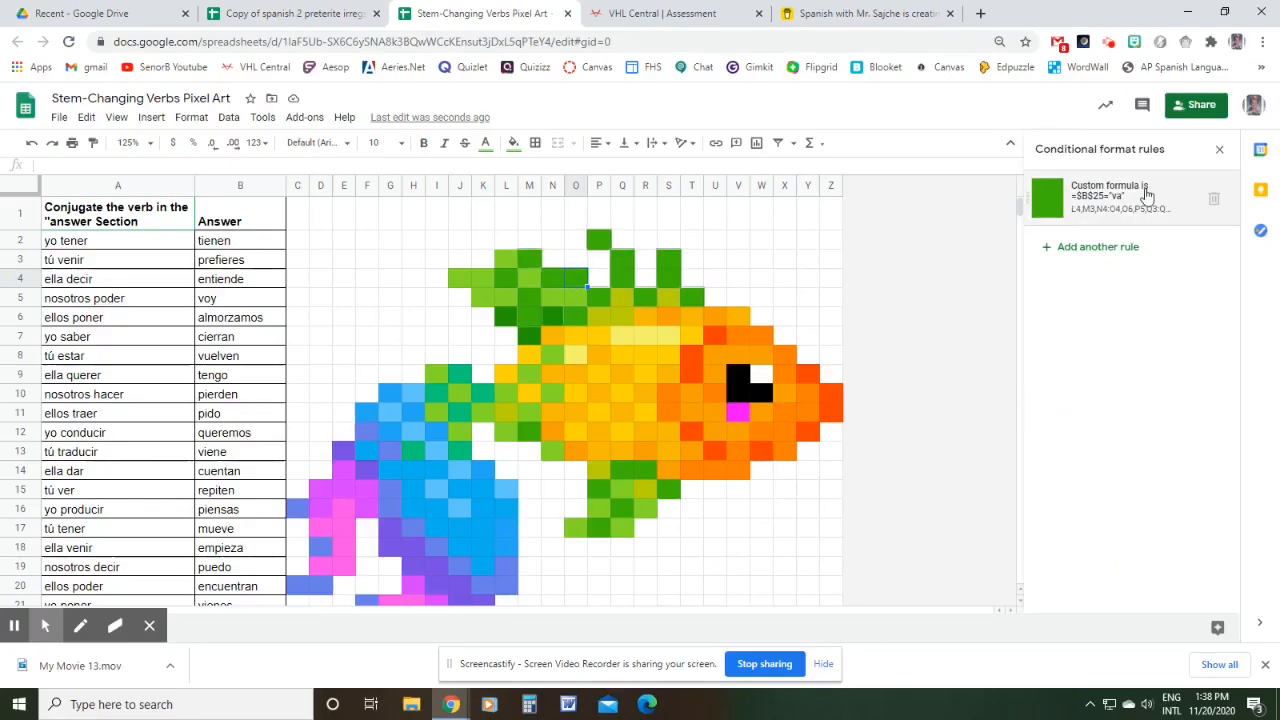
Open the =$B$25="va" rule and retype its expected answer as hicieron
click(1120, 197)
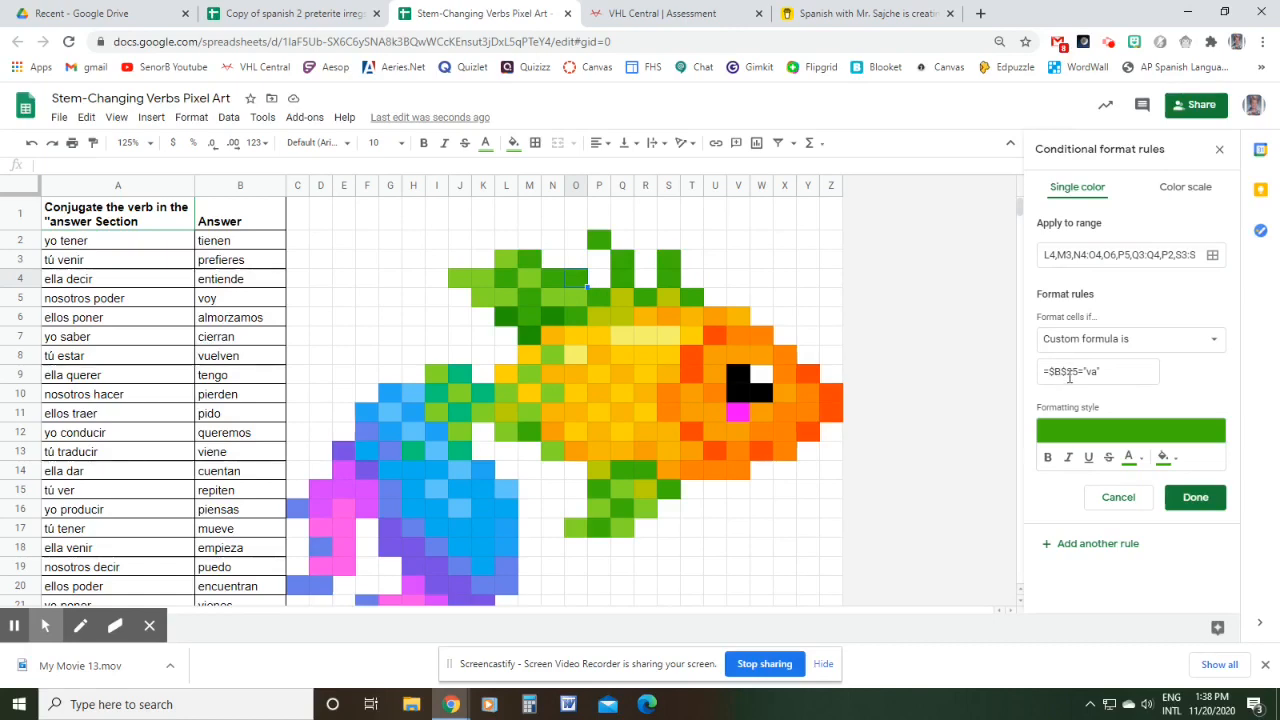
scroll(down, 3)
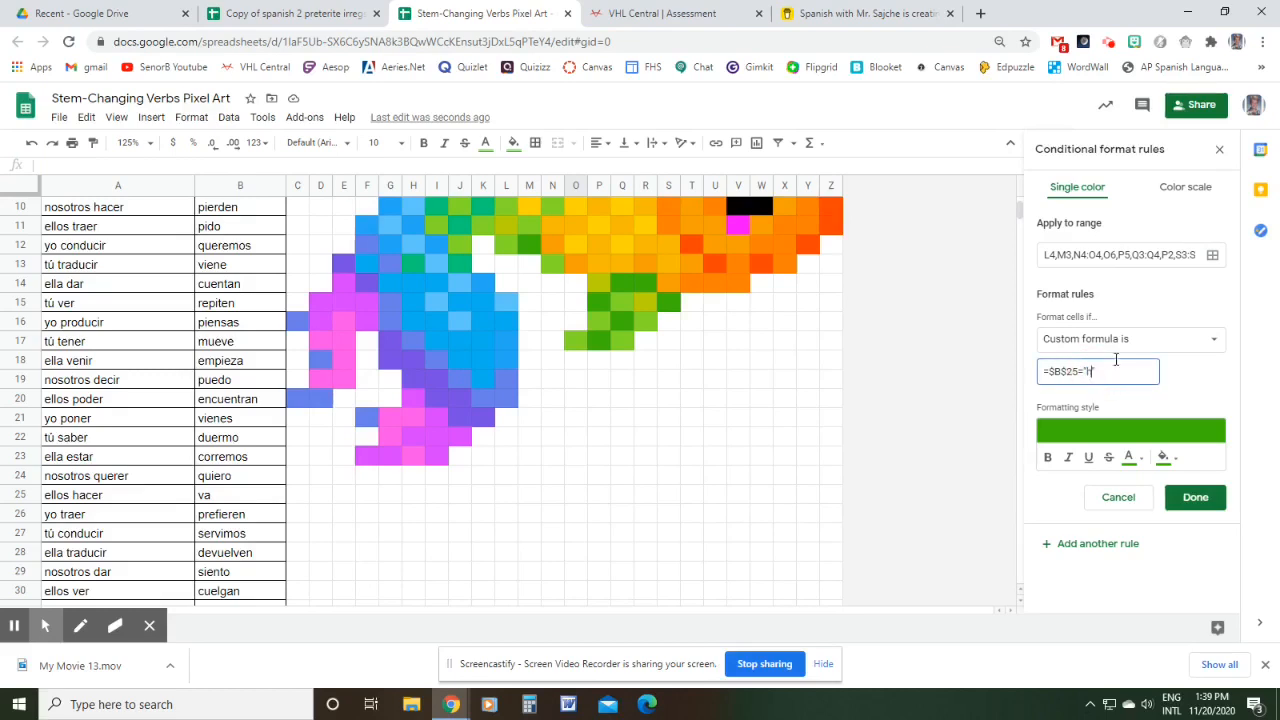
text(icieron)
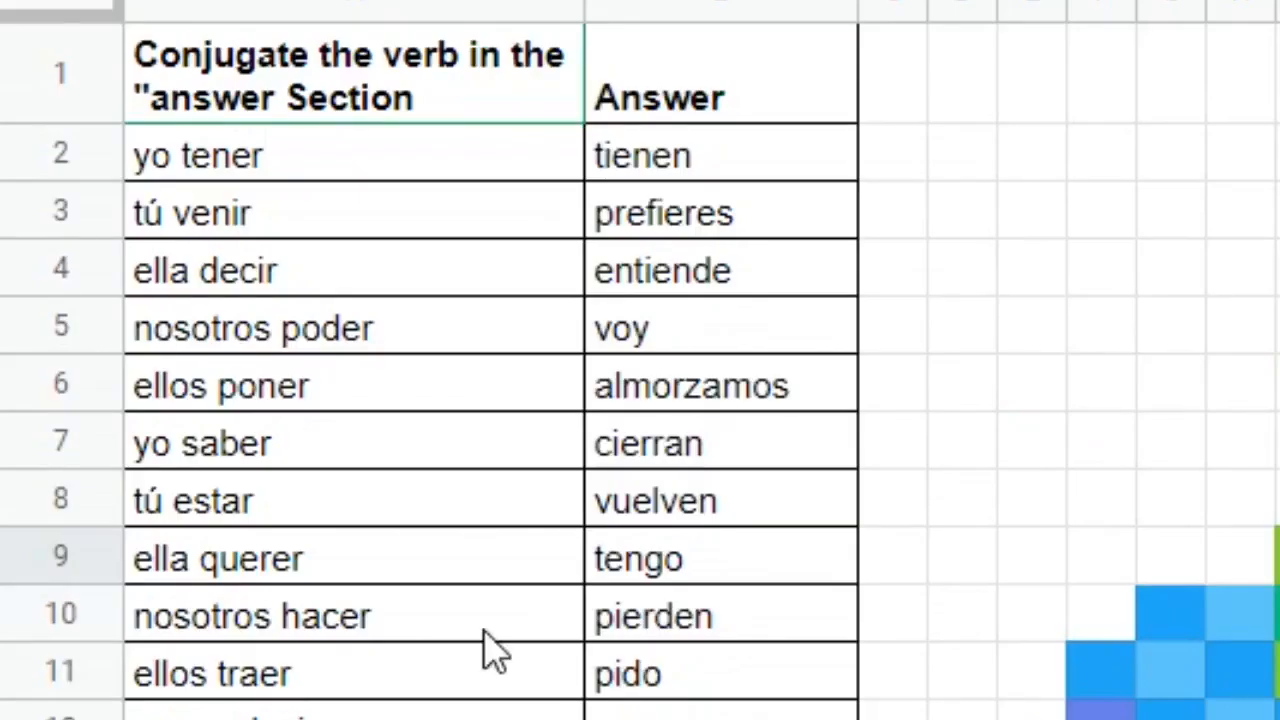
mouse_move(430, 510)
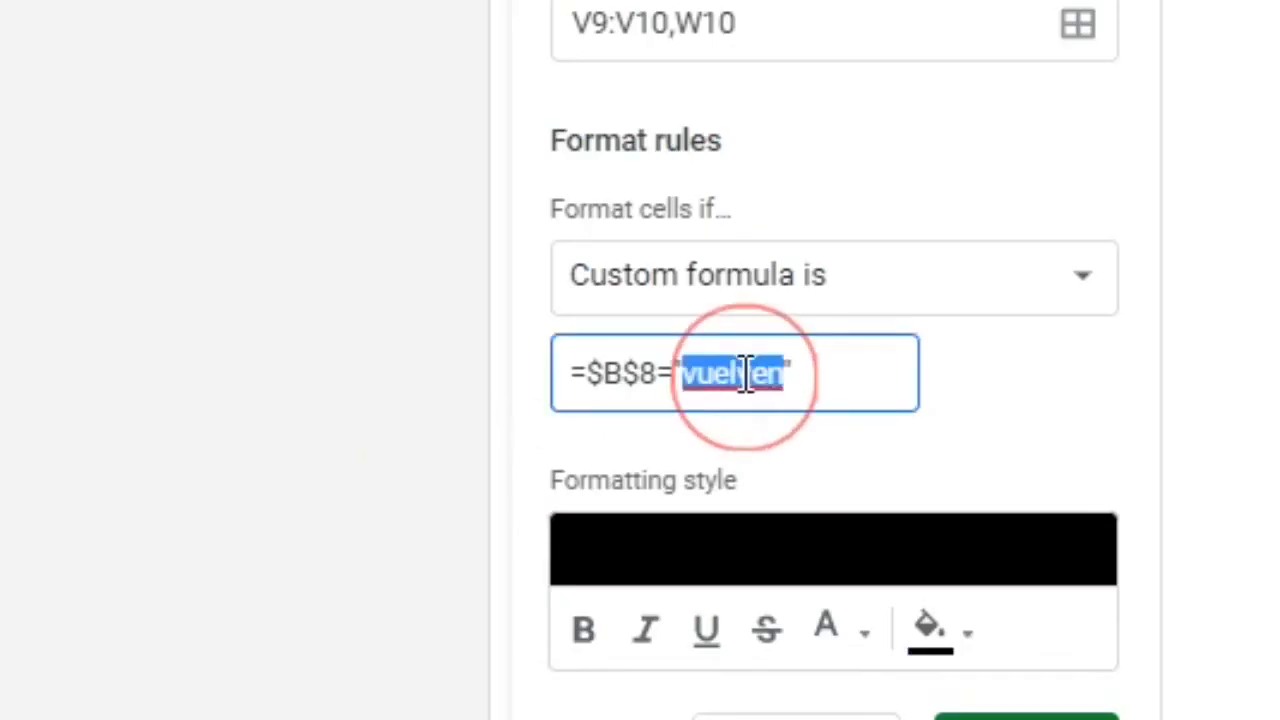
Replace vuelven with estuviste in the eye pixels' B8 rule formula
text(estuviste)
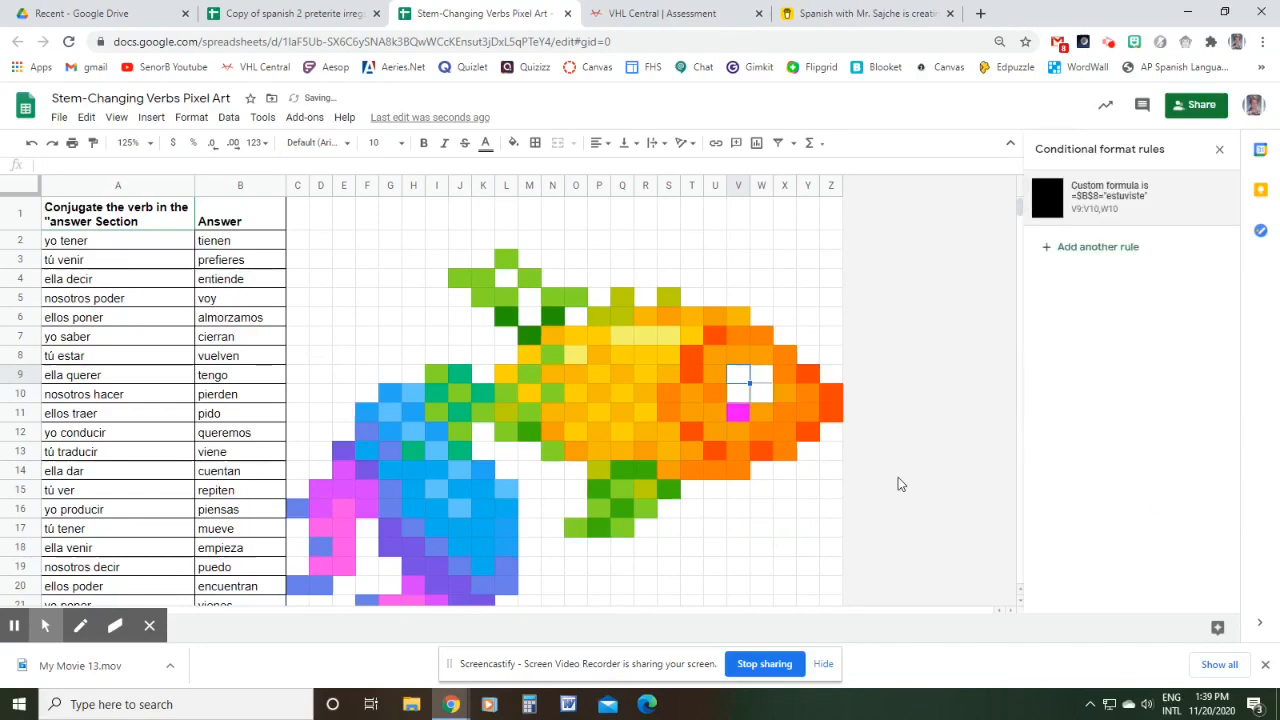
mouse_move(540, 457)
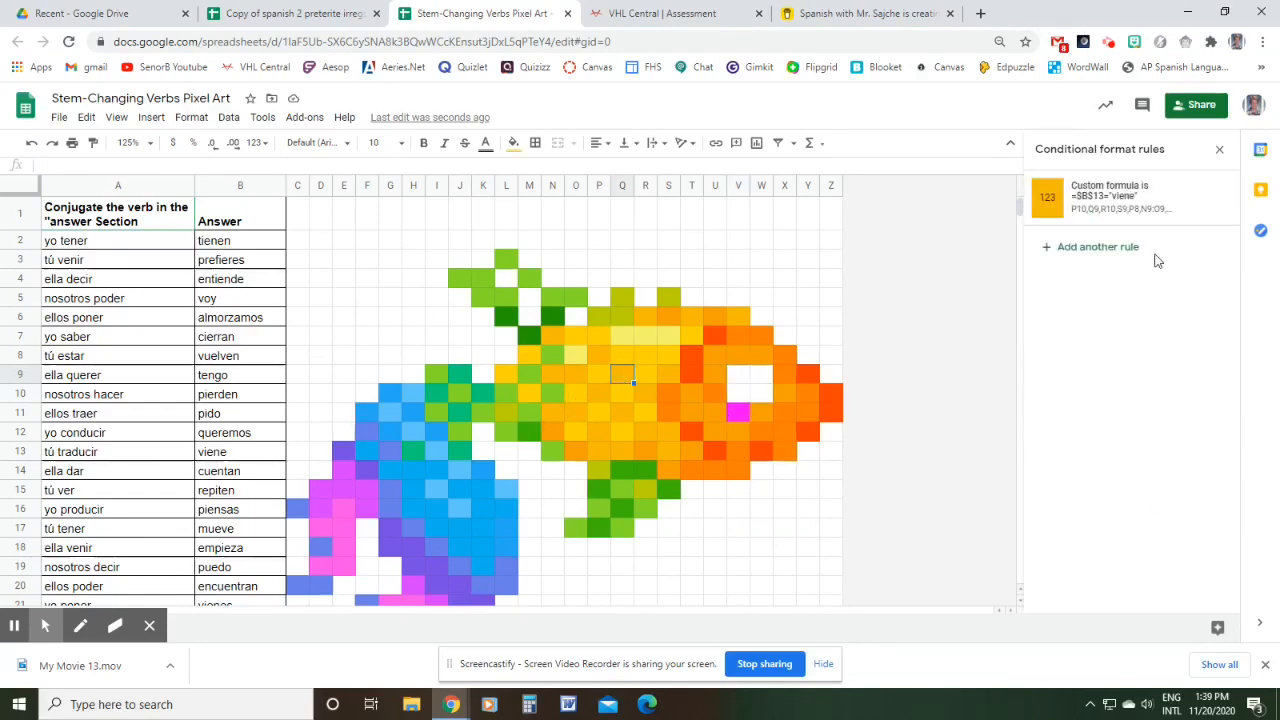
Check the B13 viene rule, then move to the 'Copy of spanish 2 preterite irregs' tab
click(1110, 196)
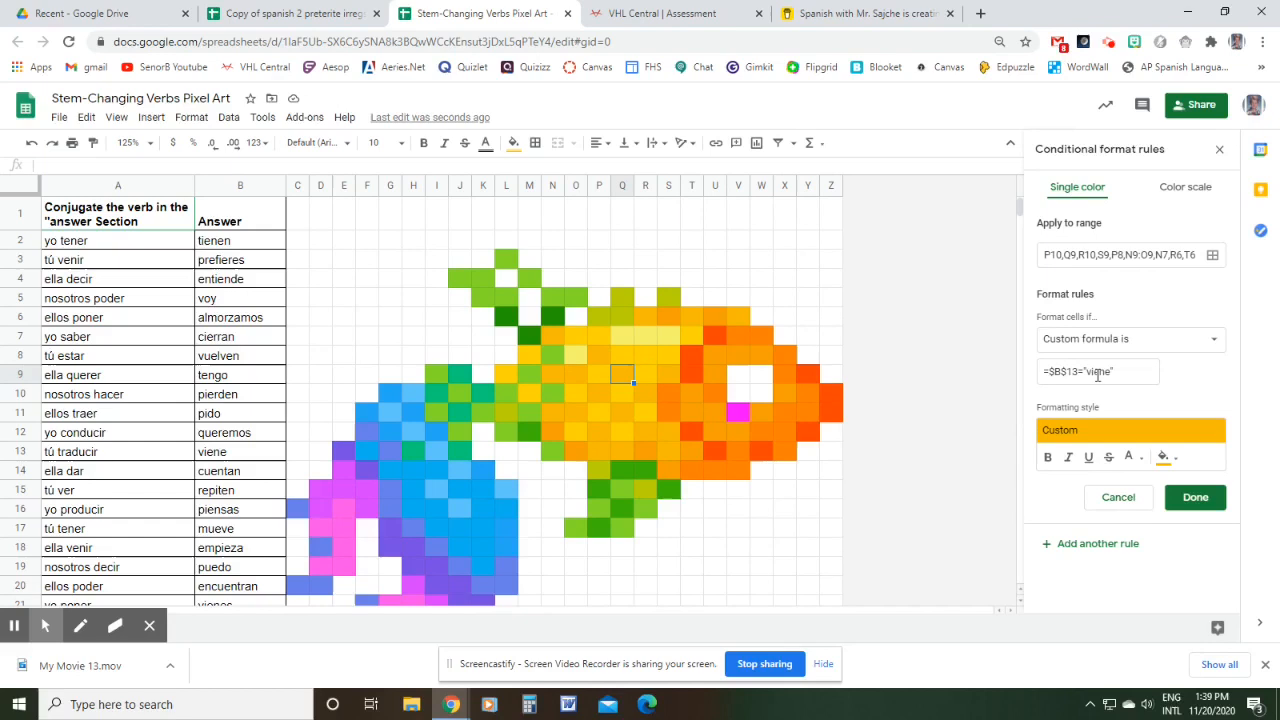
mouse_move(350, 335)
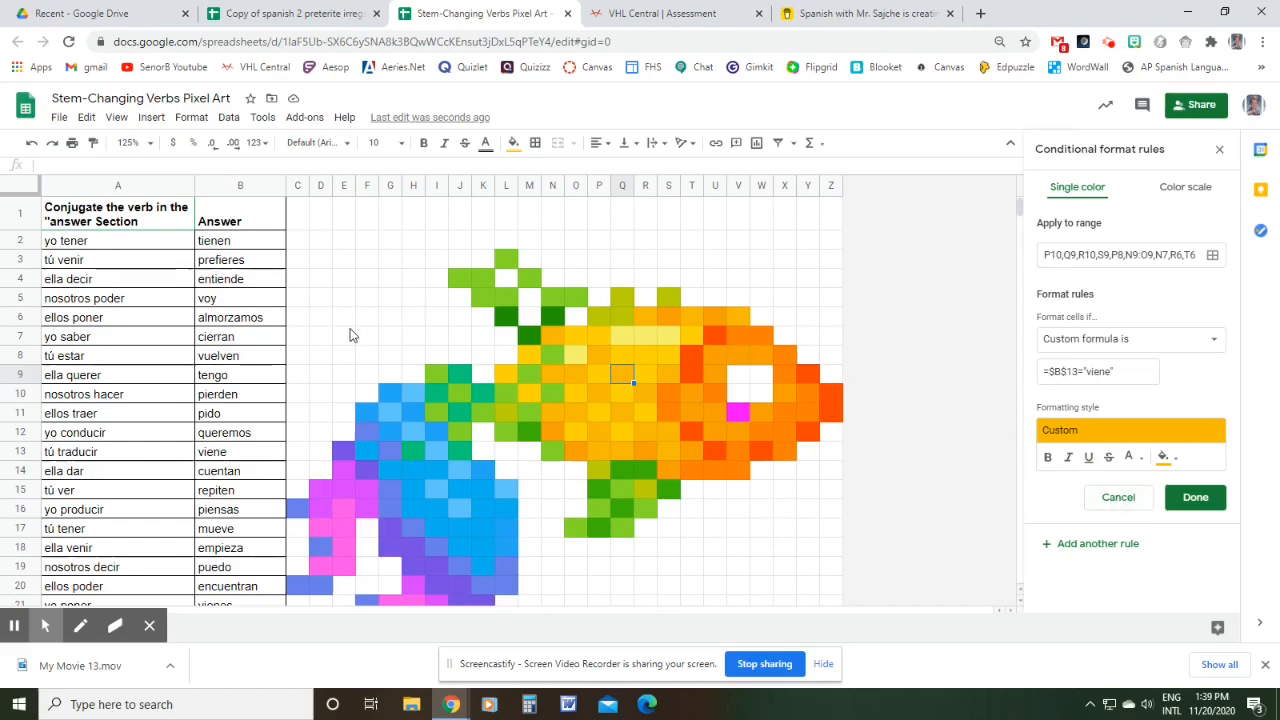
mouse_move(693, 321)
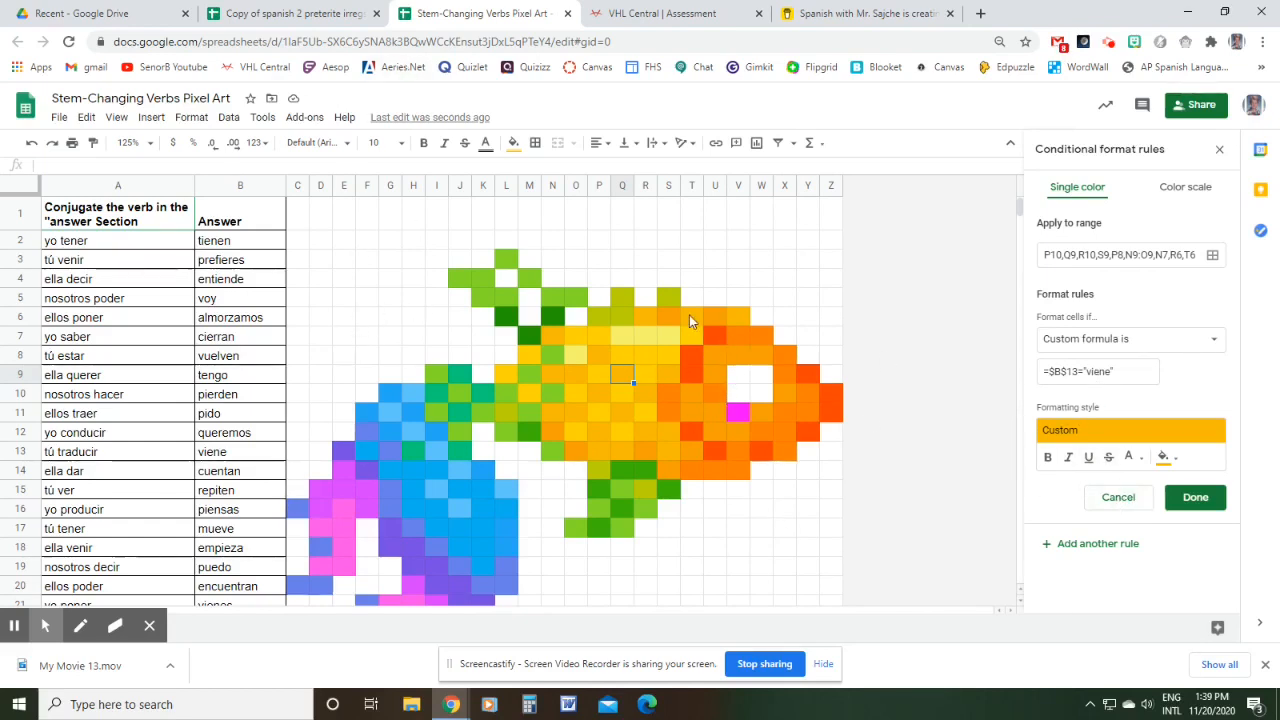
click(239, 240)
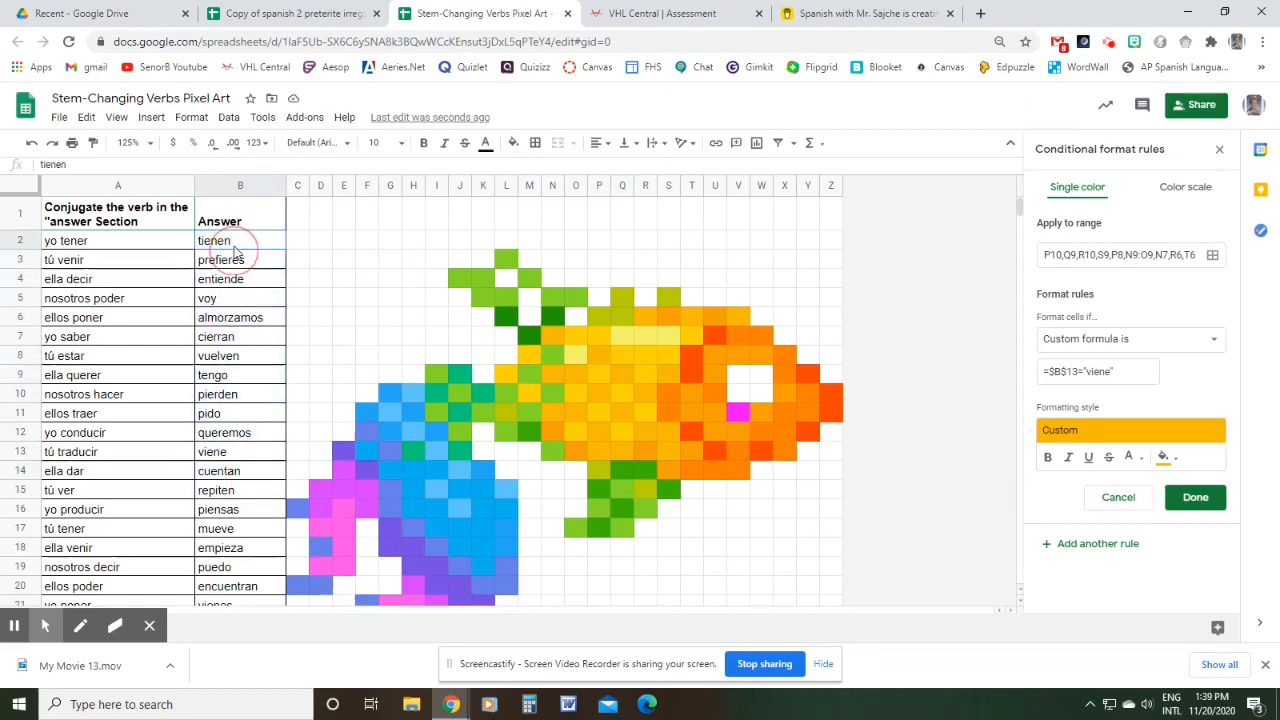
click(290, 13)
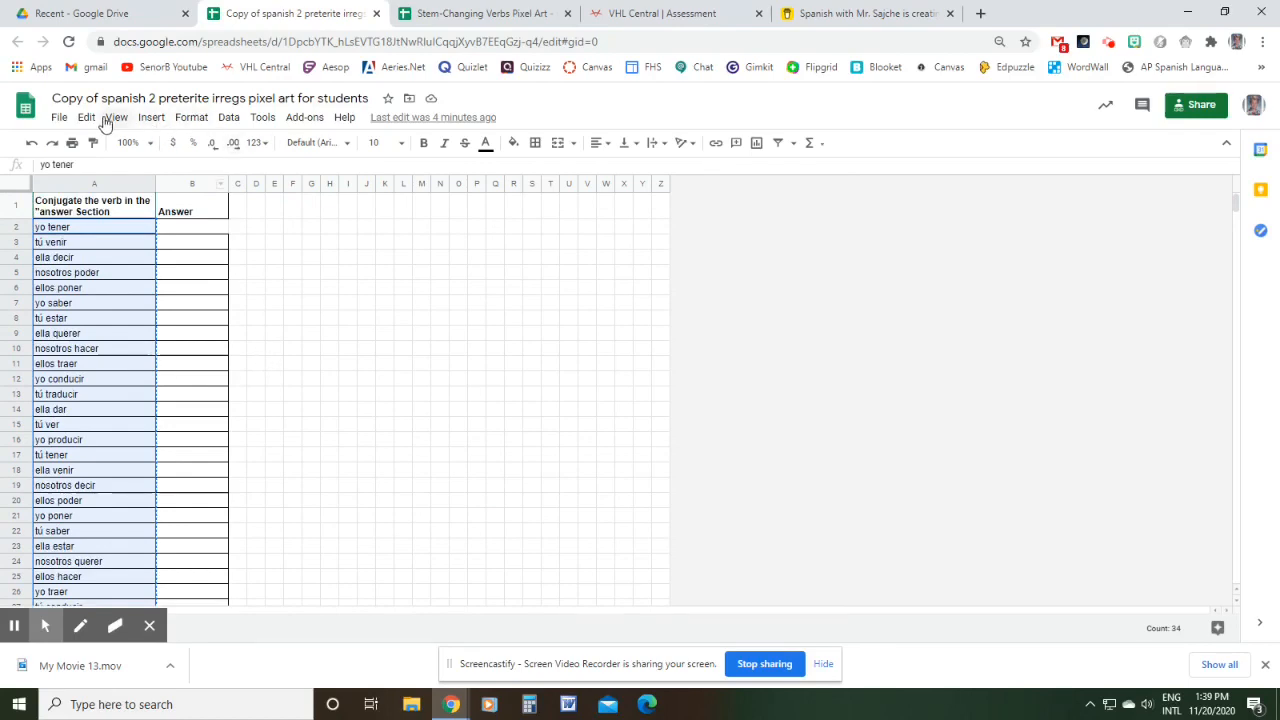
Enter tuve and viniste in B2 and B3, then begin ella decir's answer
click(117, 117)
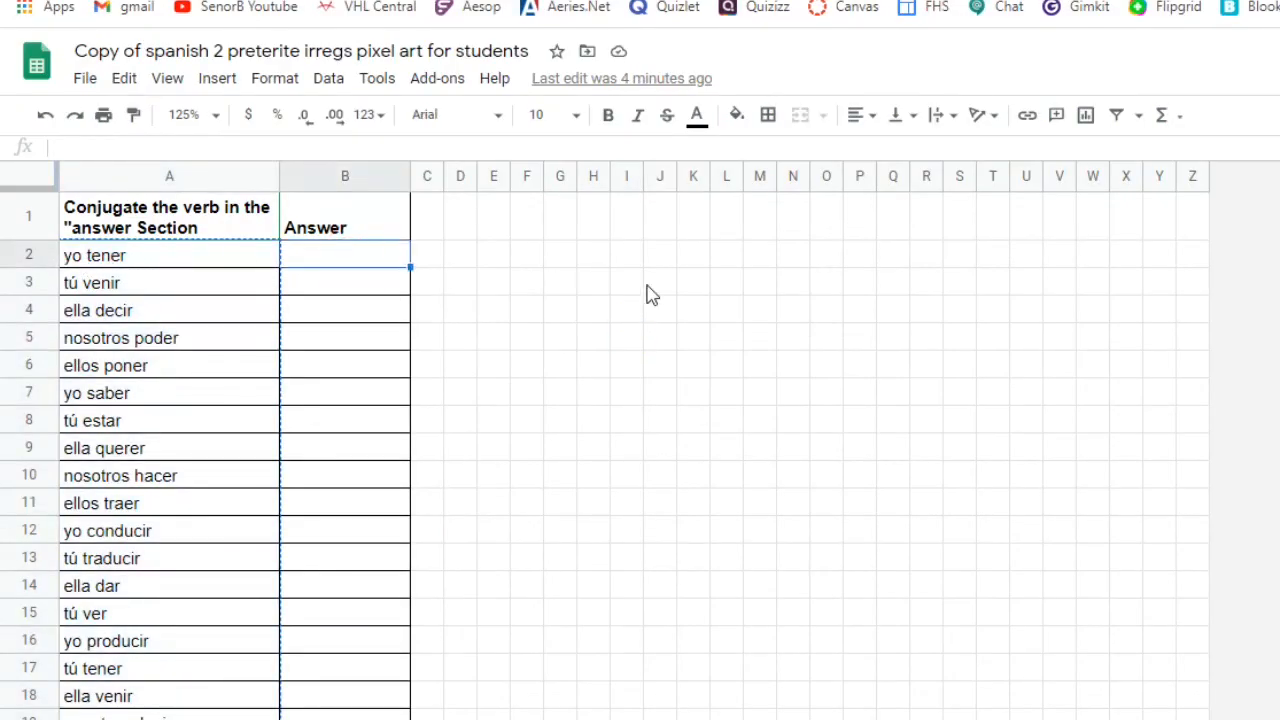
text(tuve)
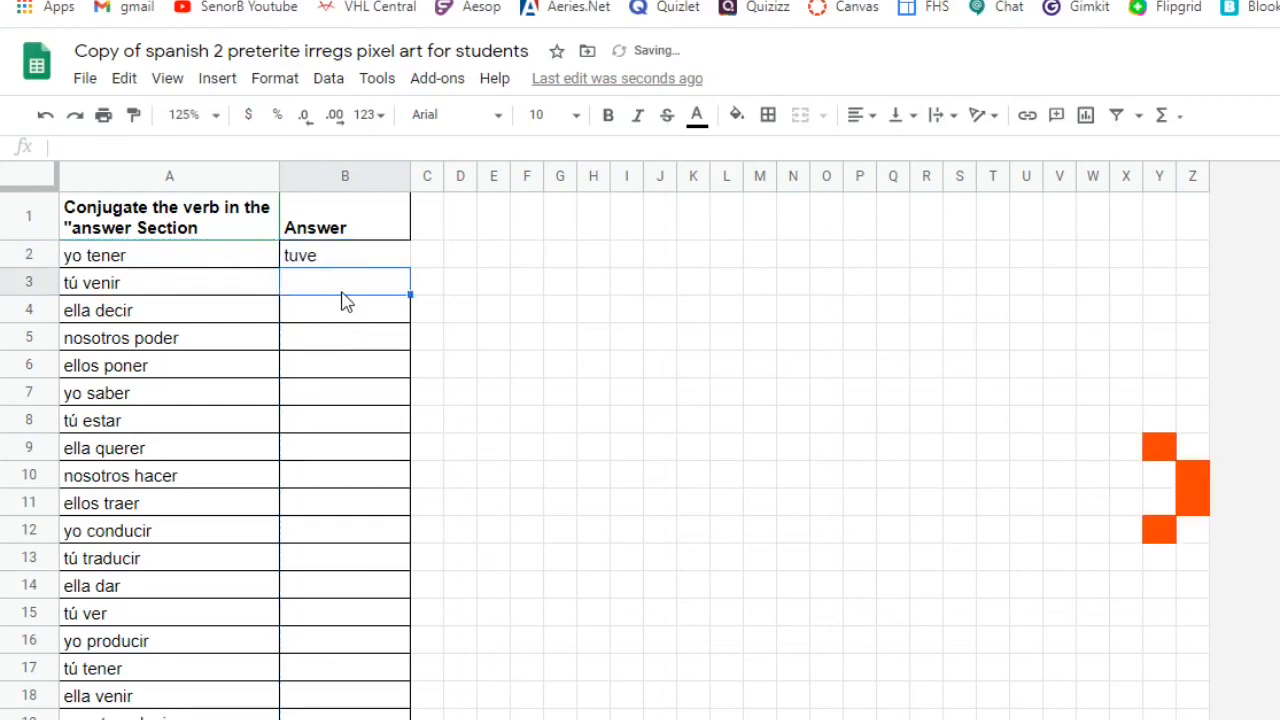
text(viniste)
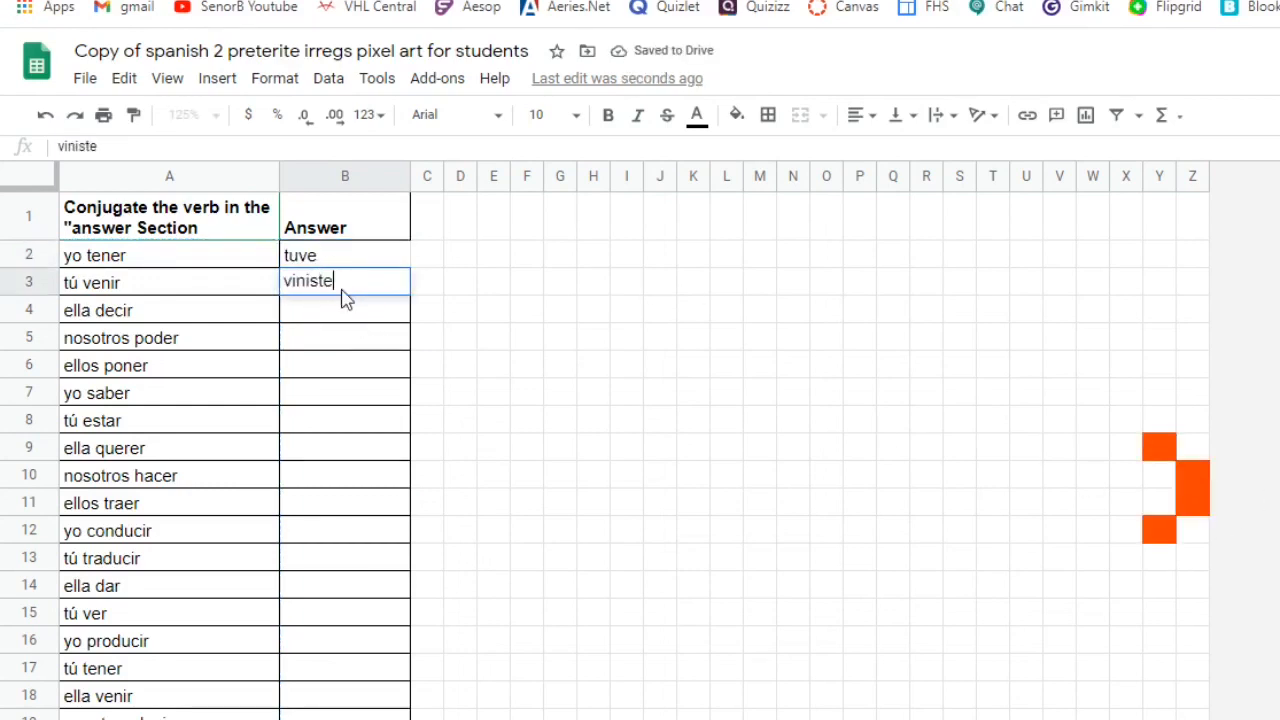
text(eijo)
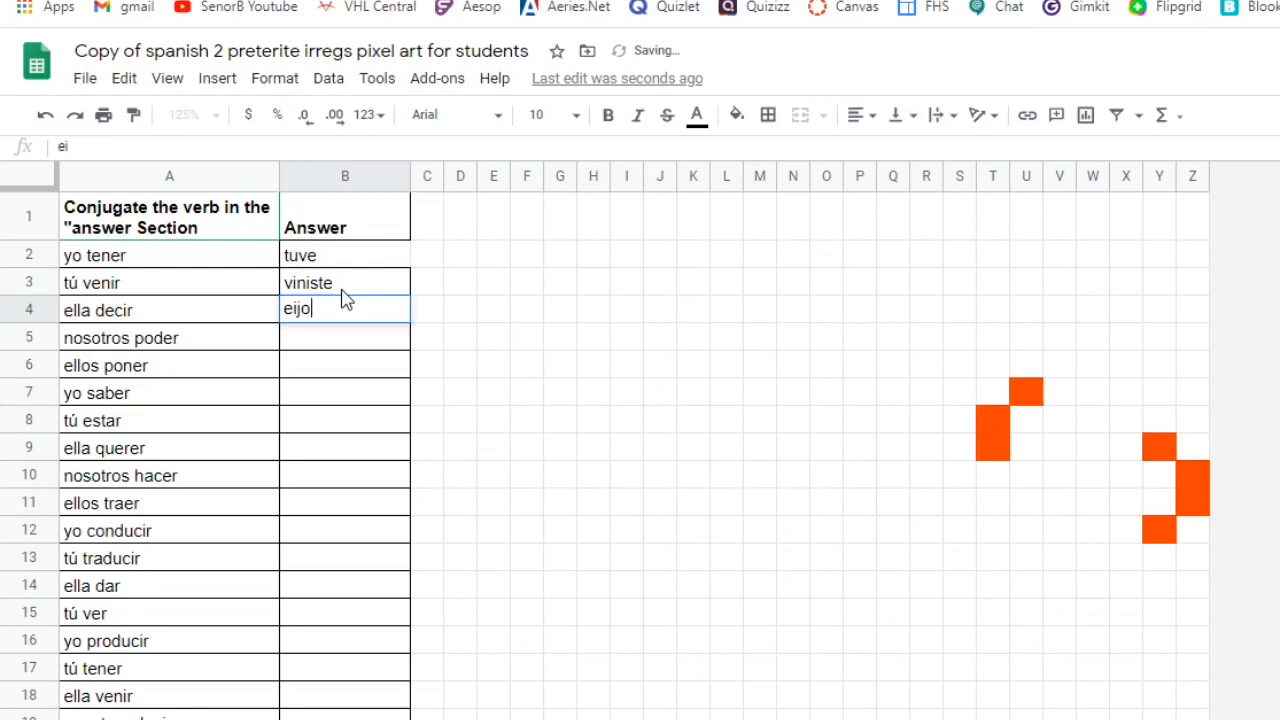